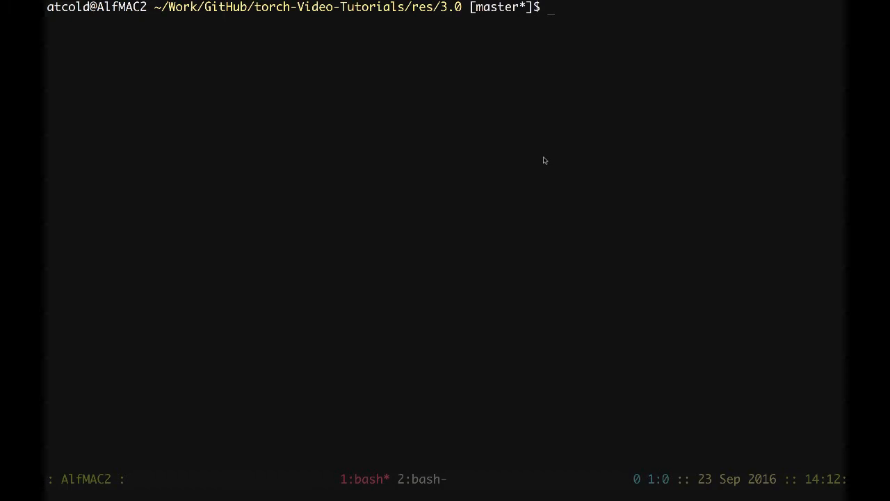
Start a qlua -lenv session and seed the random generator with torch.manualSeed(0)
type("qlua -l")
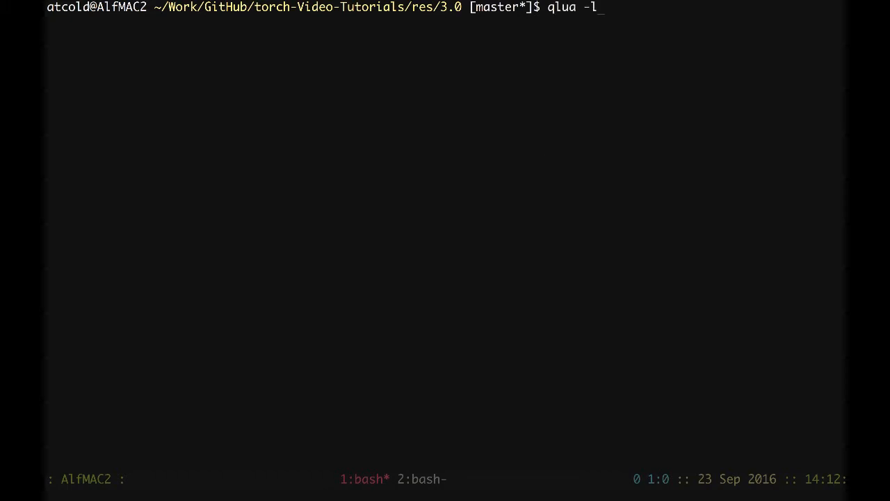
type("env")
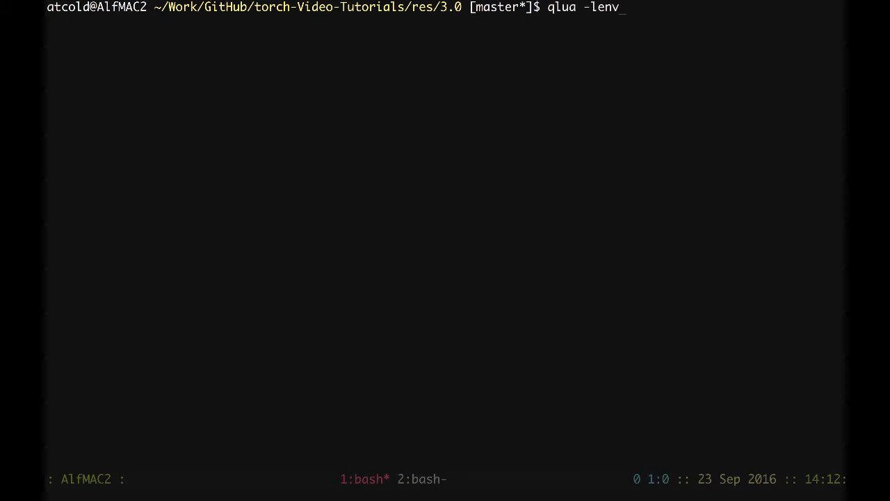
key("Return")
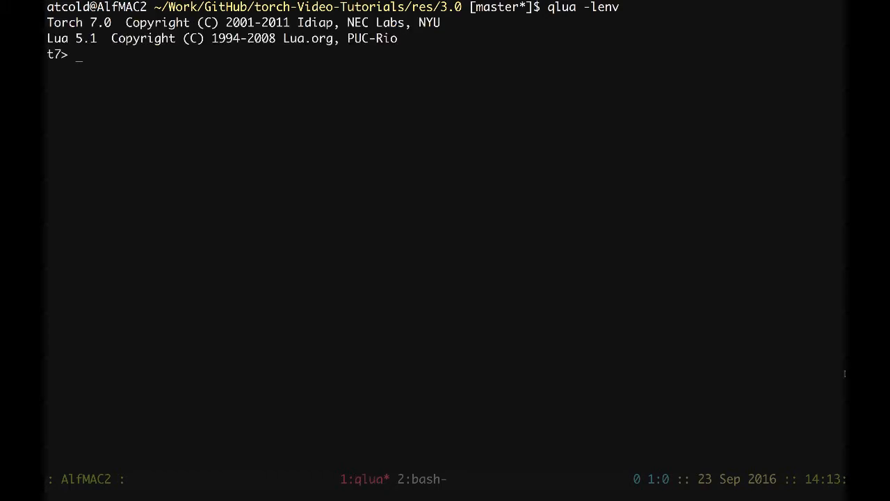
type("torch.")
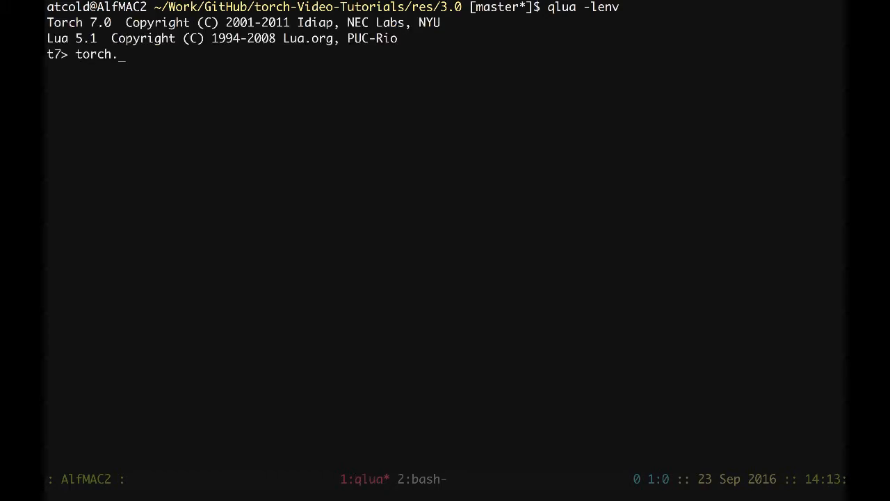
type("manualSeed(")
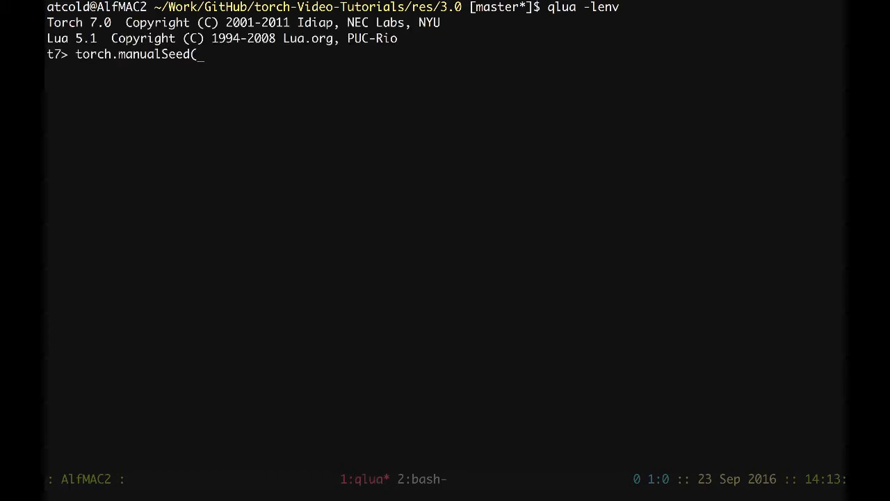
type("0)")
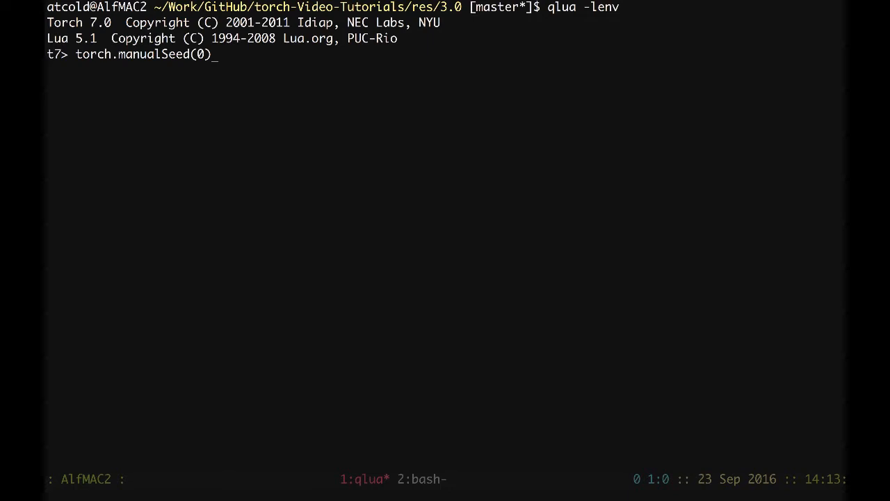
key("Return")
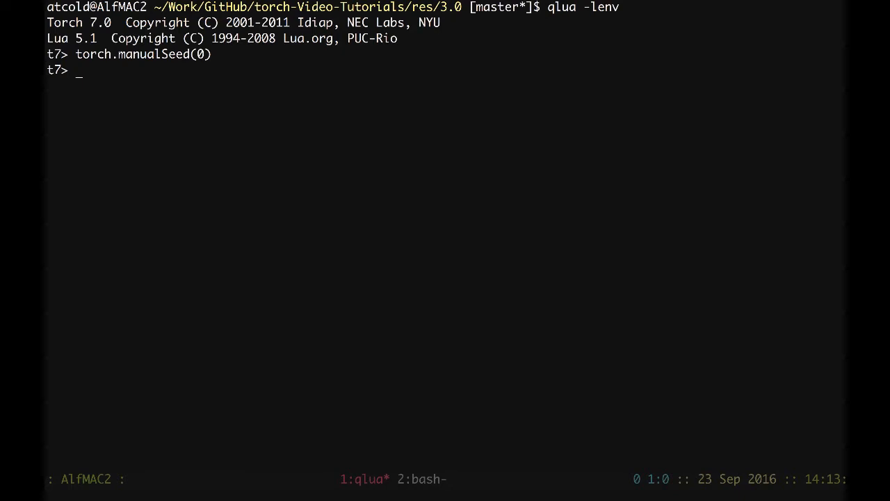
Load the '3conv-pool' module into net, without the .lua extension
type("net =")
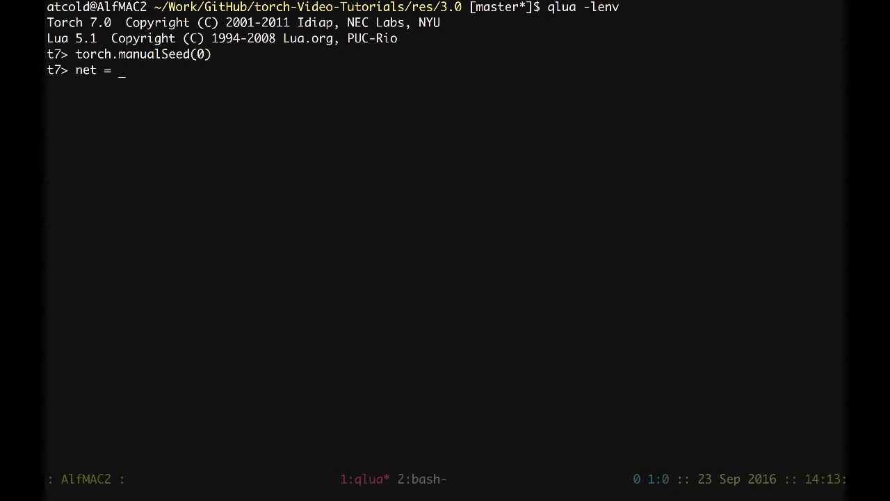
type("require '")
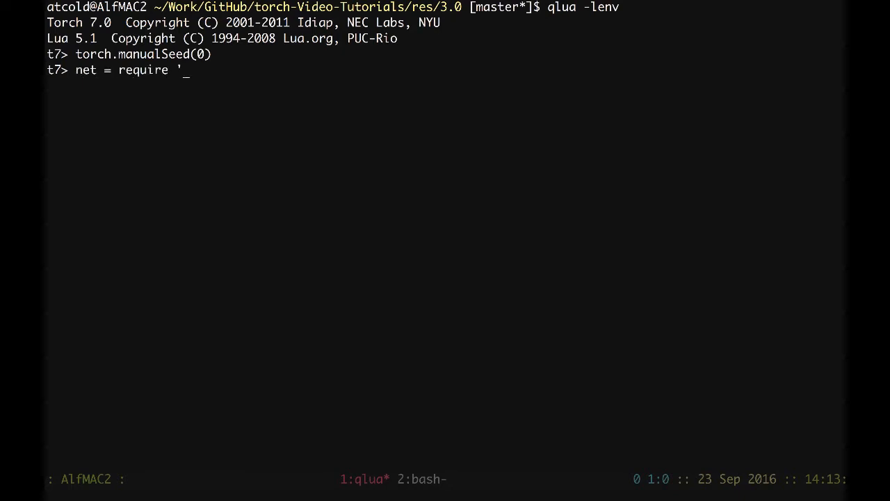
type("3conv-pool.lua'")
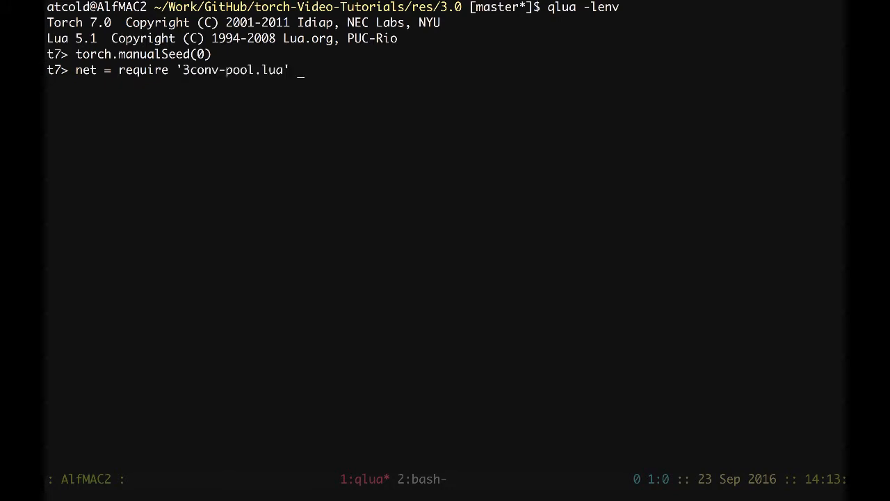
key("BackSpace")
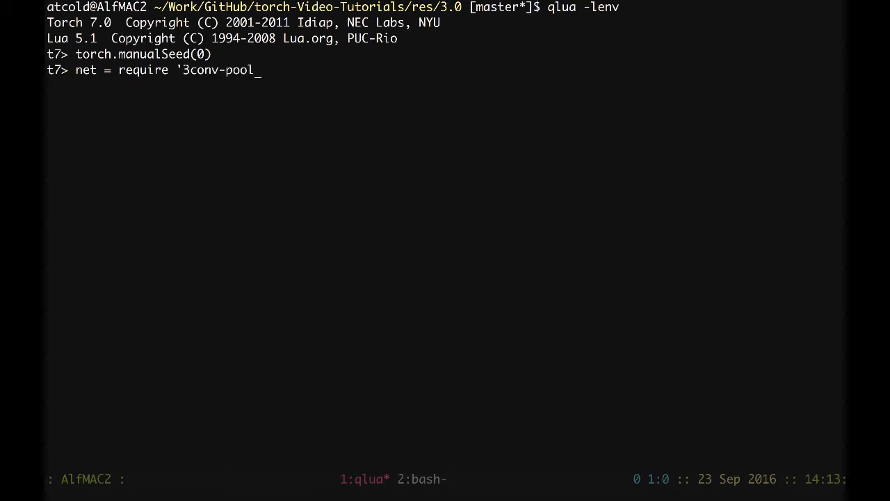
type("'")
key("Return")
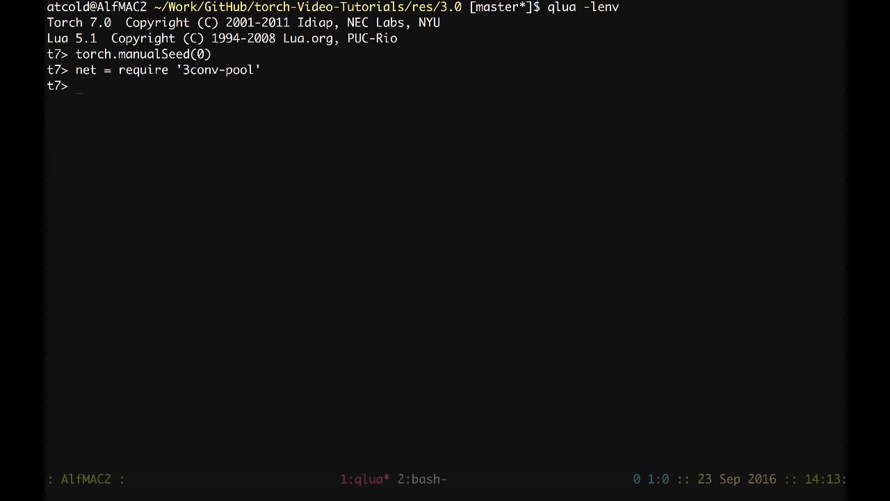
Require 'image', set x = image.scale(image.lena(), 256, 256), and print #x
type("require 'im")
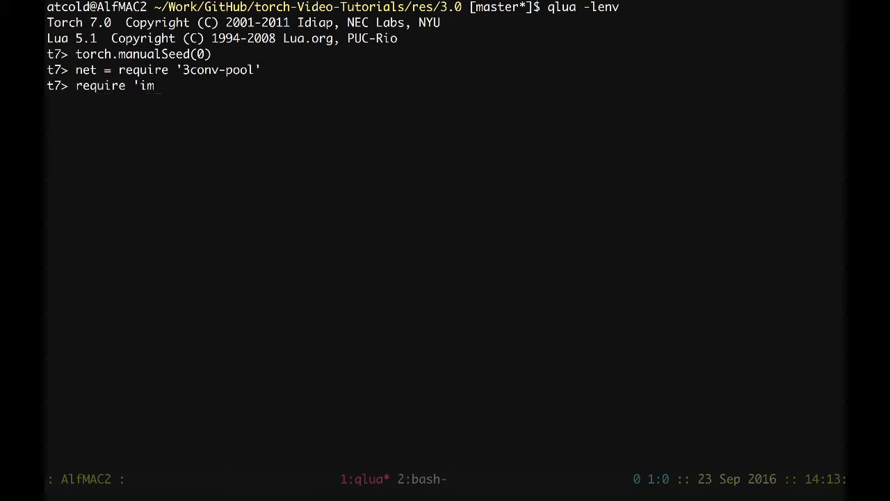
key("Return")
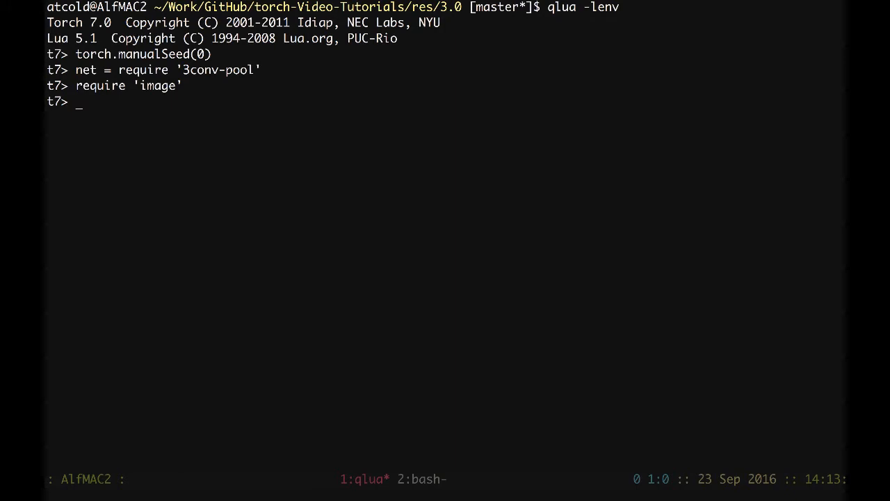
type("x")
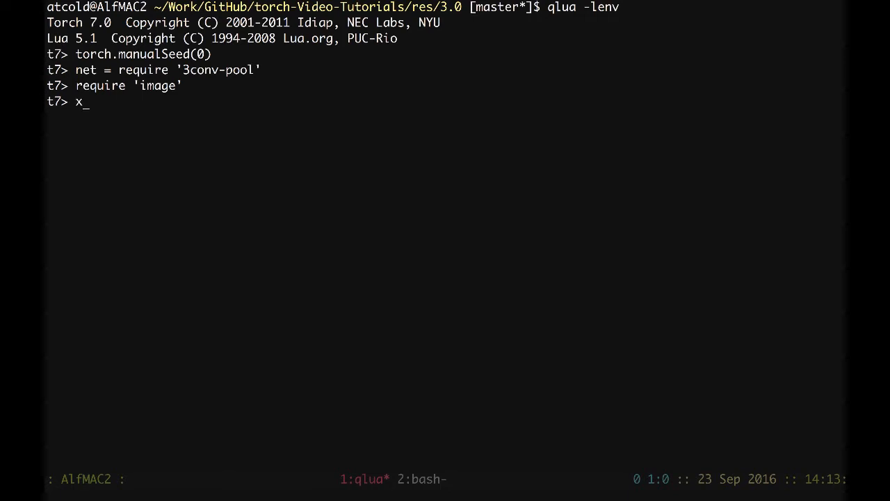
type("= image.")
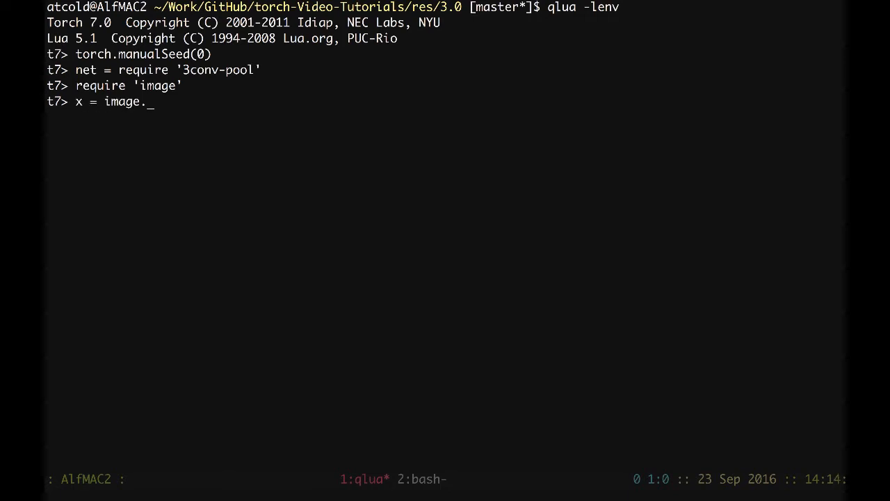
type("lena()")
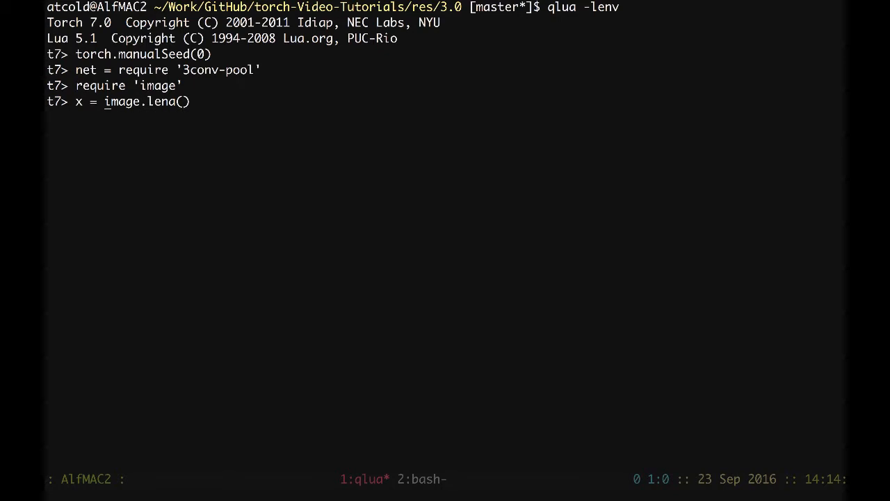
type("simage.scale(")
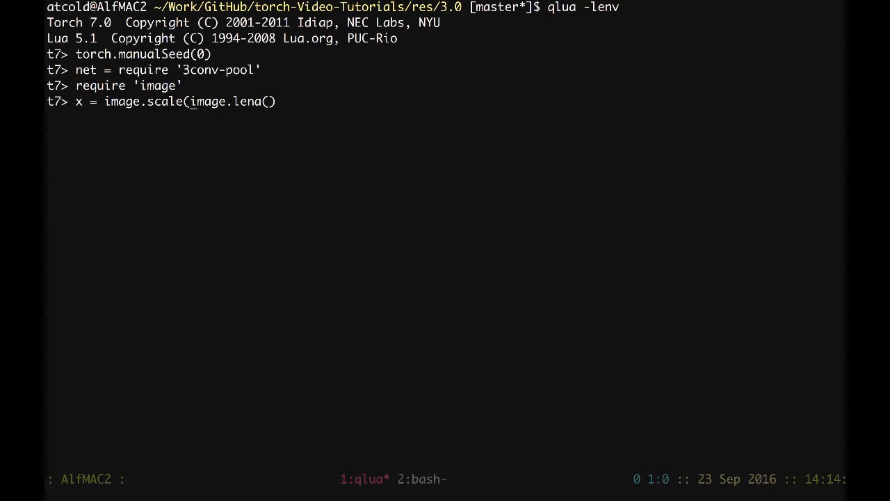
type(", 25")
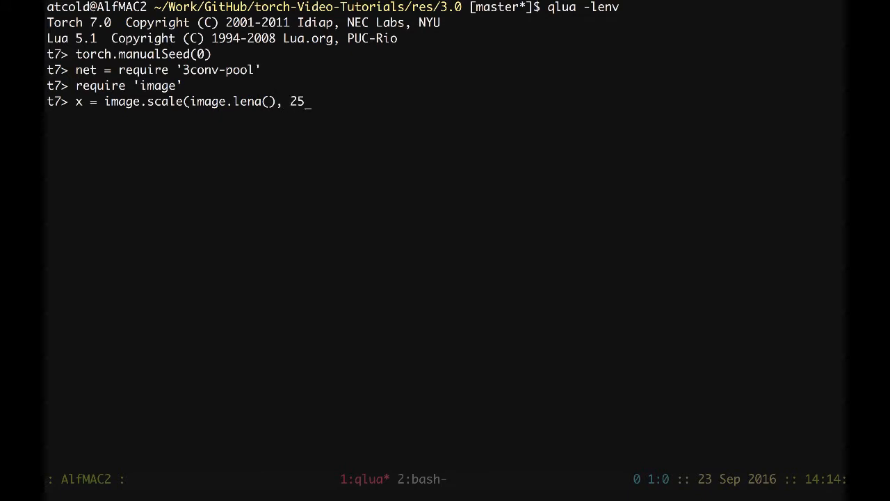
type("6, 256)")
type("=")
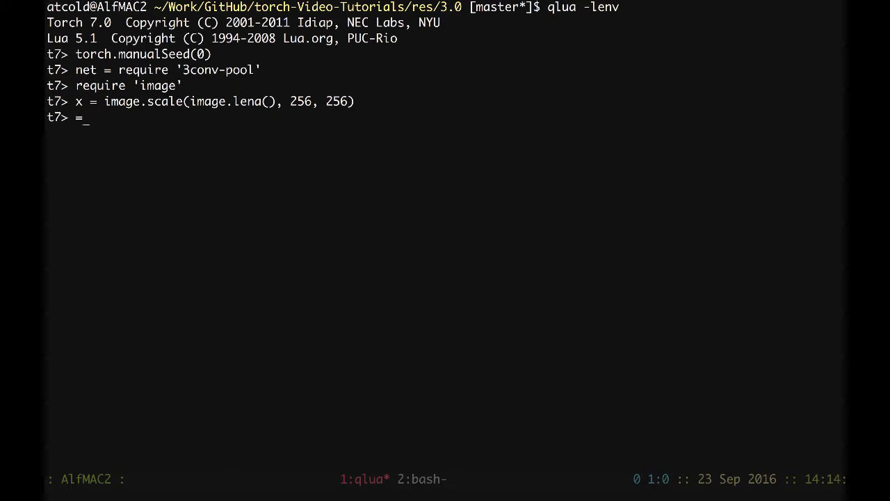
type("#x")
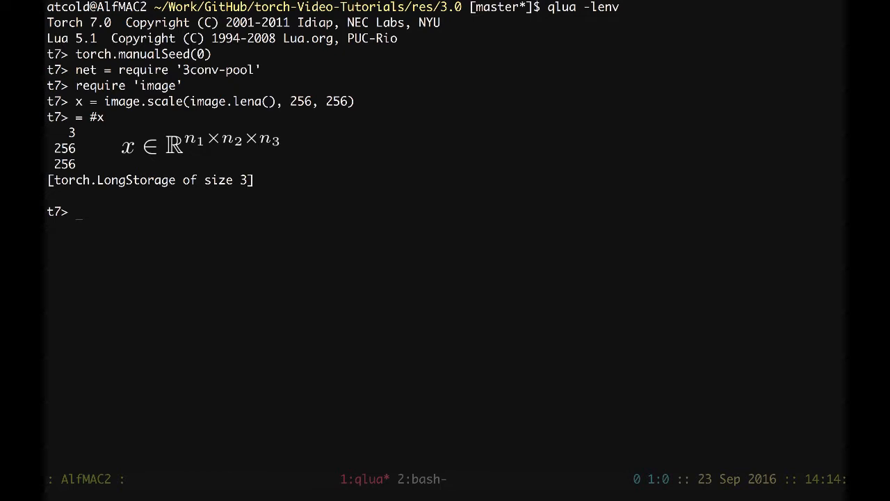
type("image.")
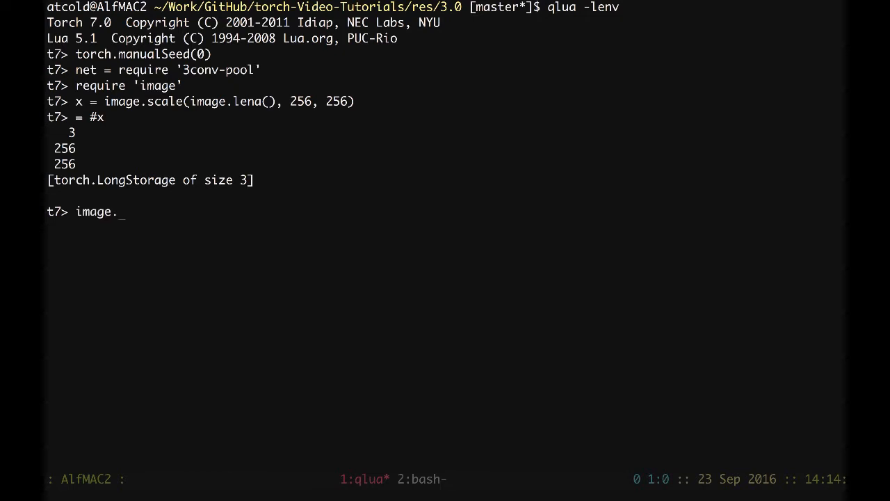
Run image.display{image = x, legend = 'x'} to show the 256×256 portrait
type("display(")
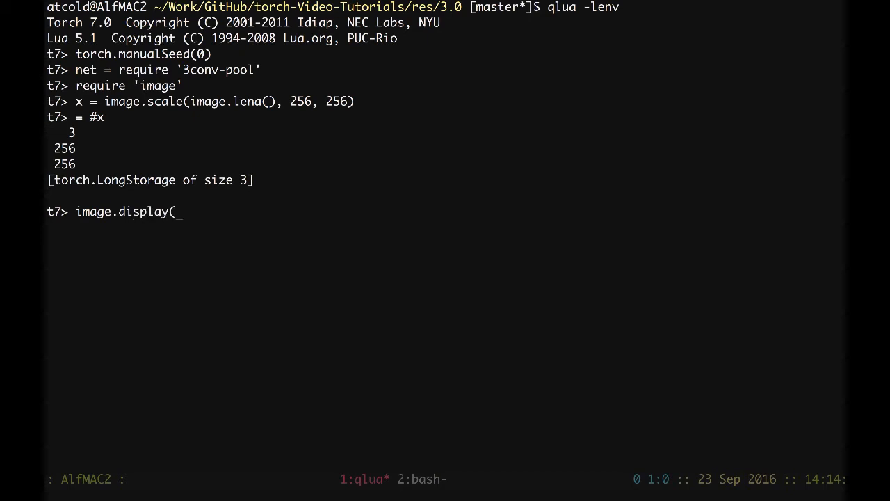
type("{im")
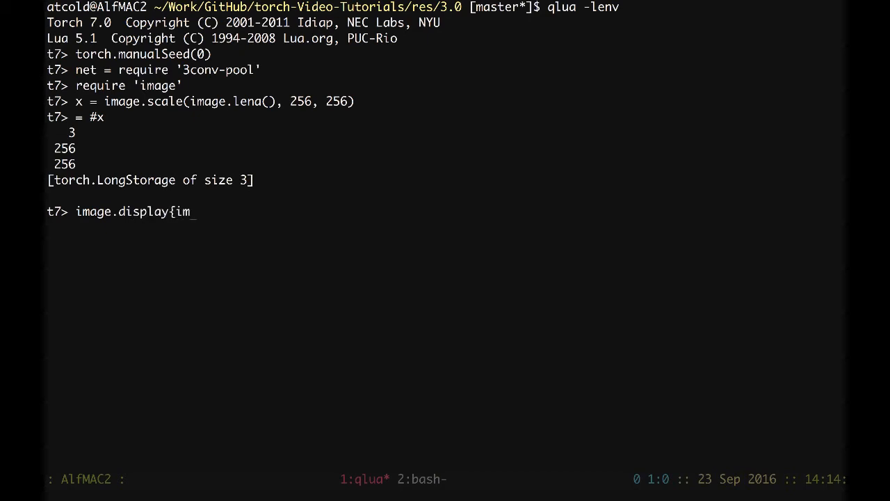
type("age")
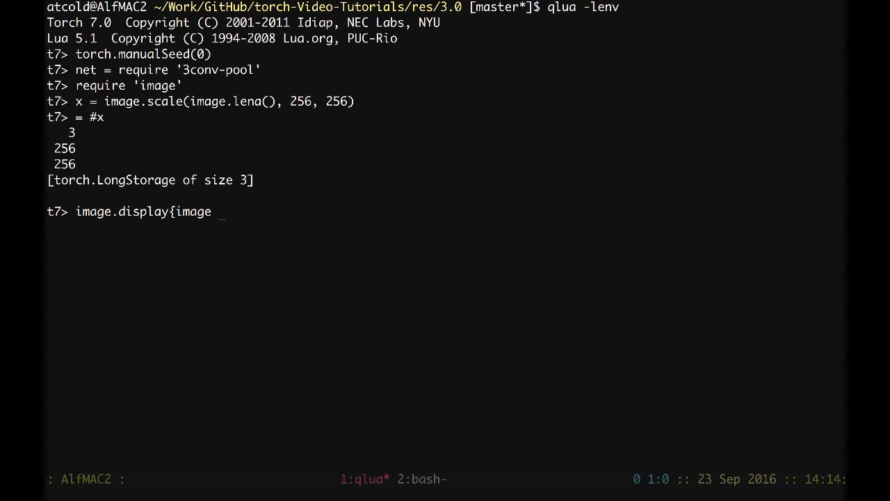
type("= x, le")
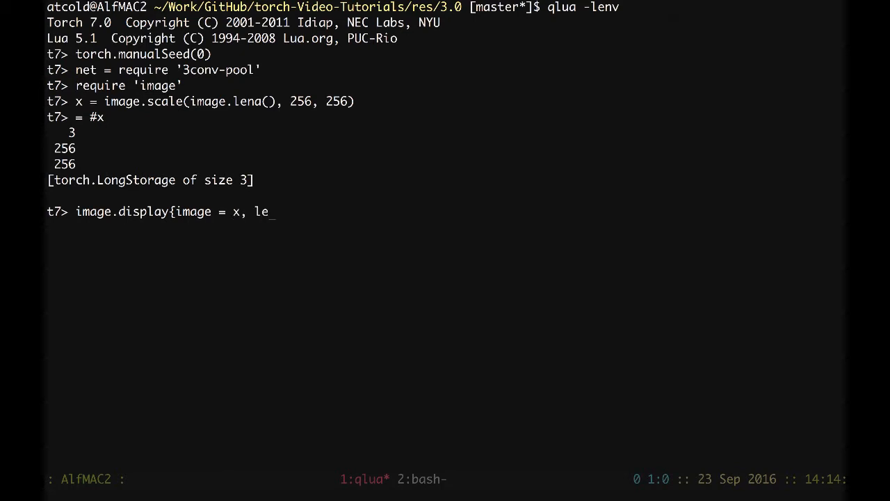
type("gend =")
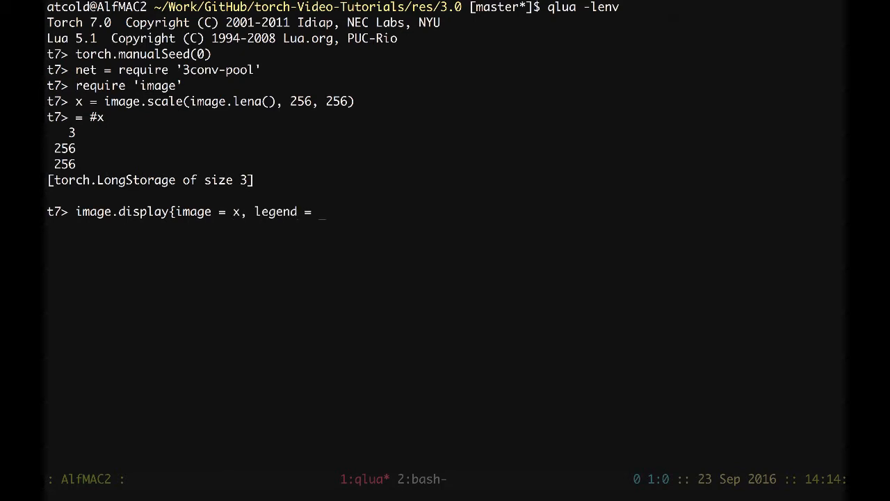
type("'x'")
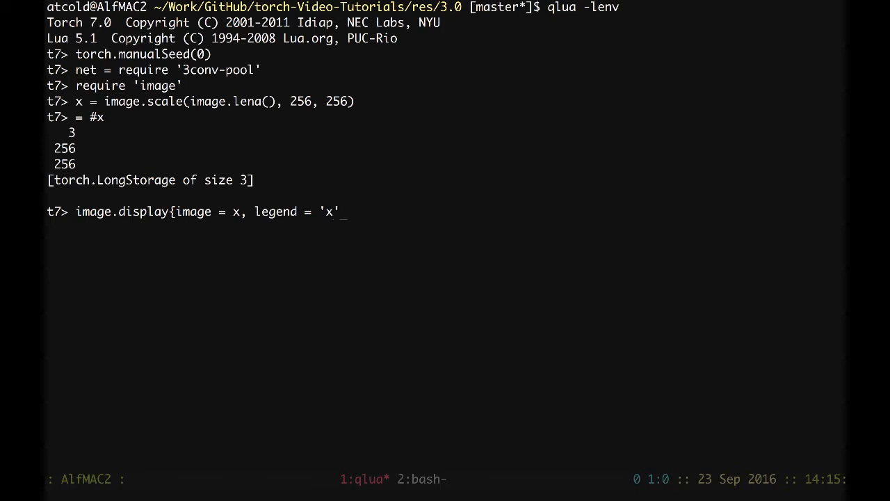
type("}")
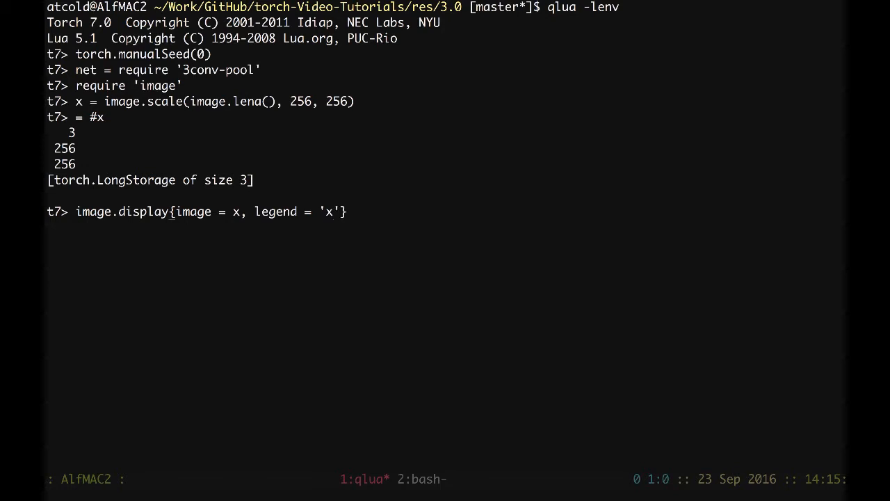
key("Return")
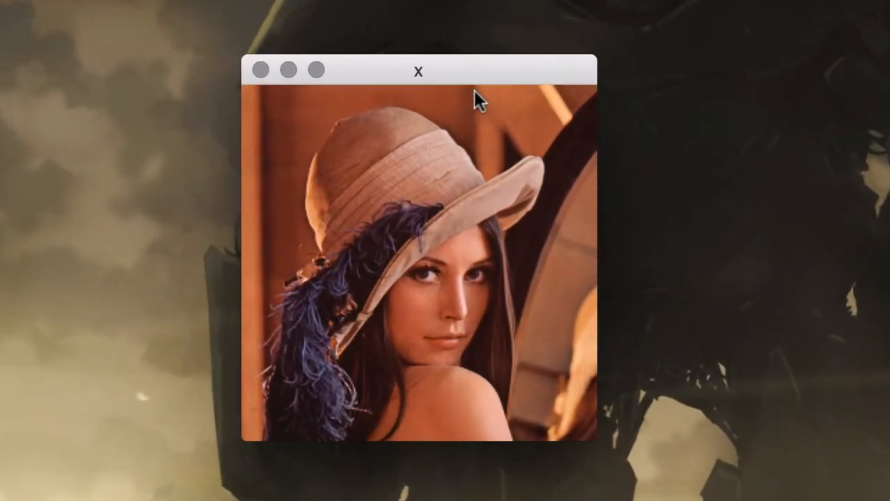
left_click(418, 72)
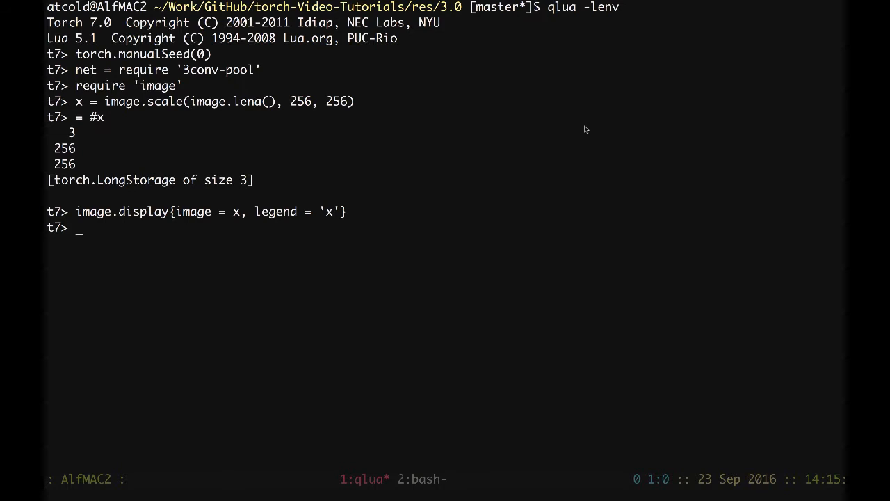
Run = #net:forward(x), which reports an output size of 1000
type("= #")
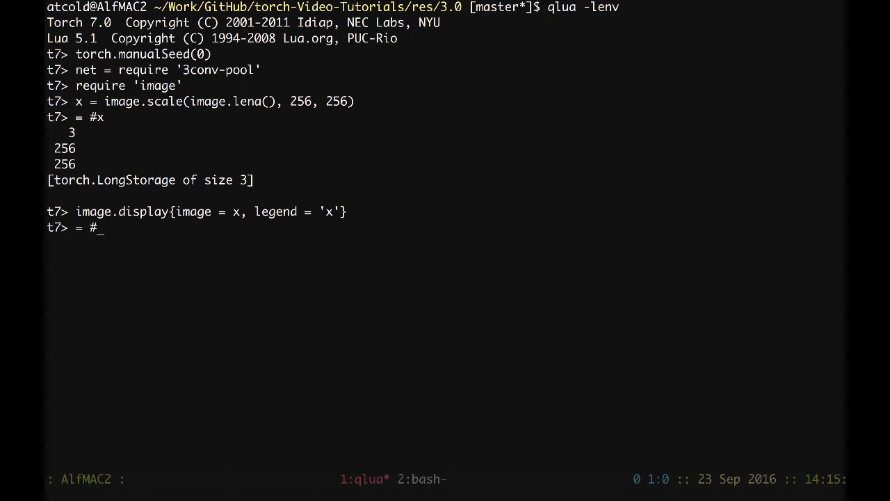
type("net:")
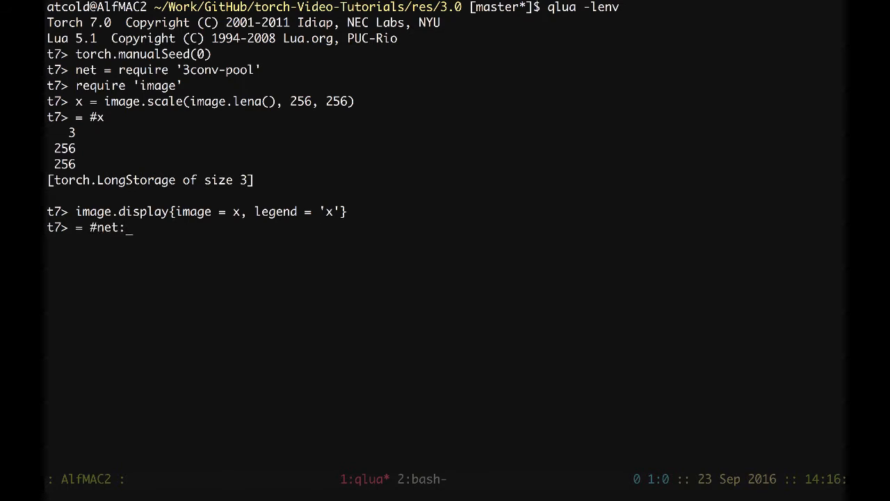
type("f")
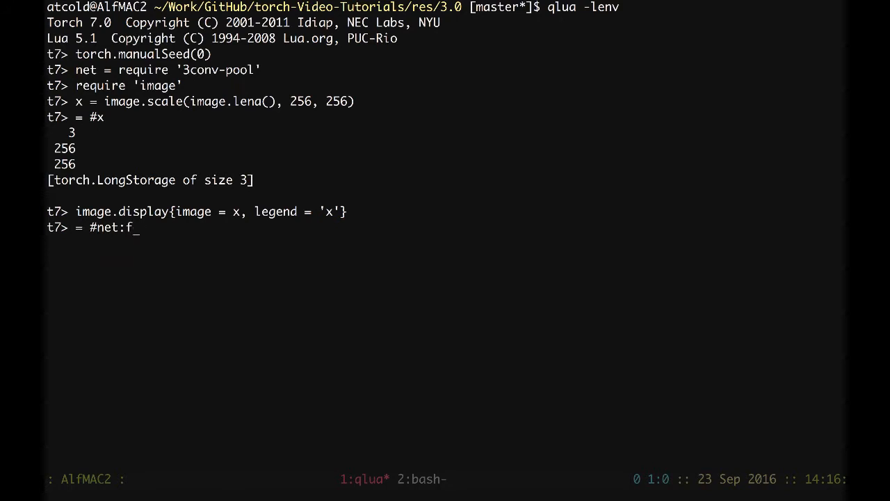
type("orward(x)")
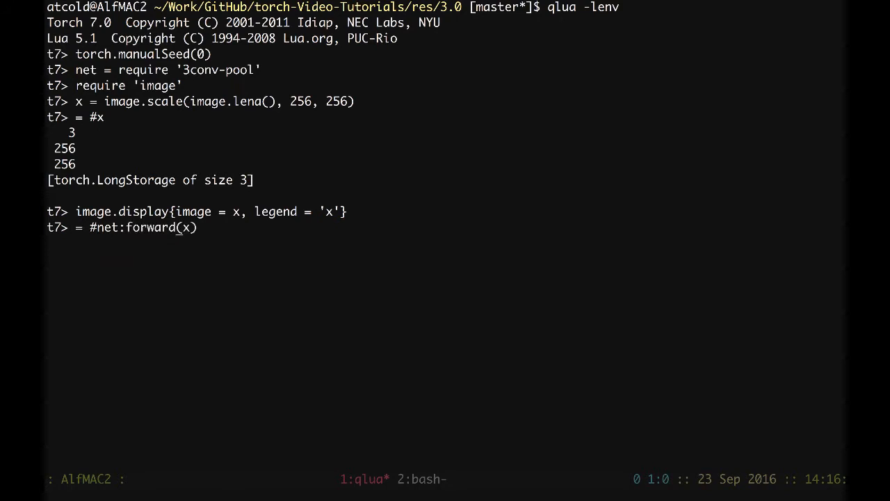
key("Return")
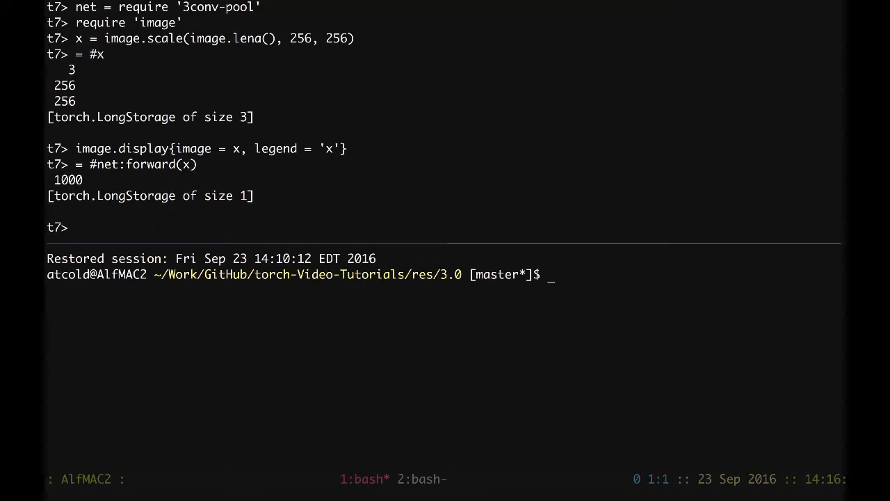
Start a th REPL in the new pane and require 'pretty-nn'
type("th")
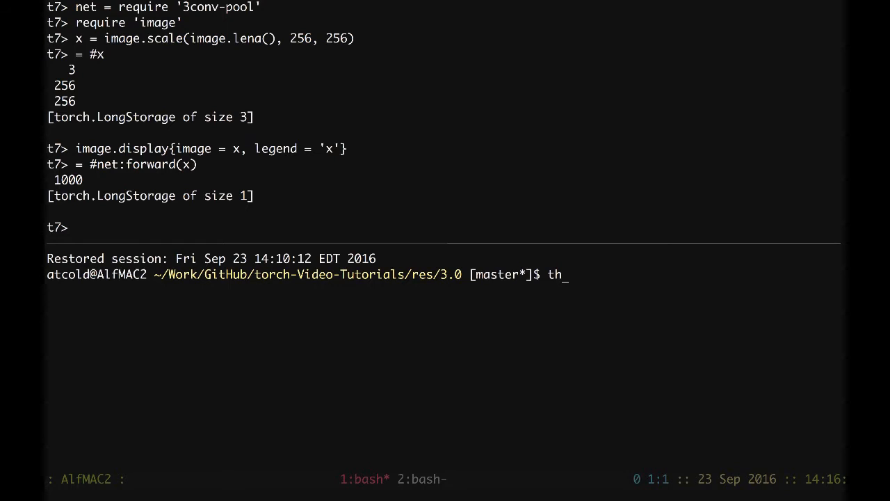
key("Return")
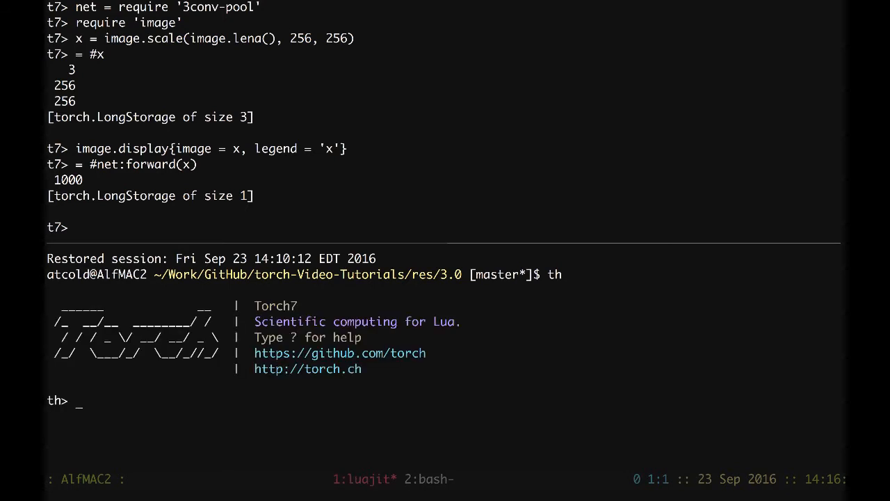
type("require")
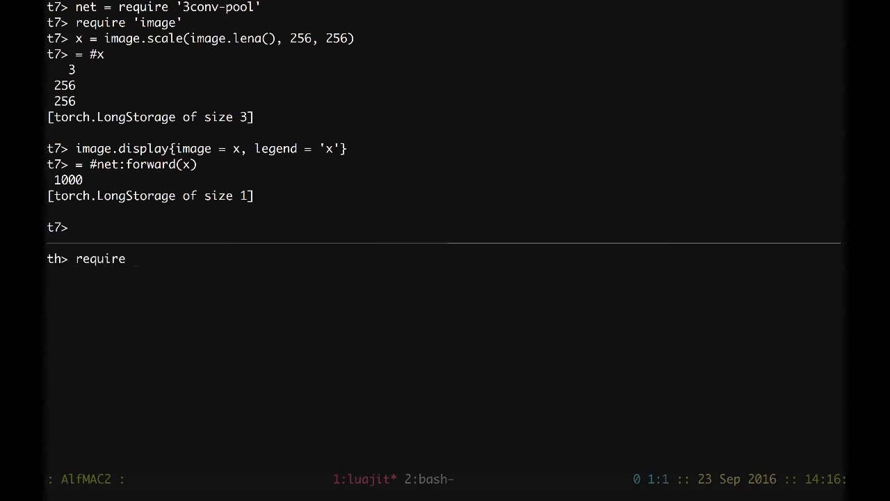
type("'pretty-nn'")
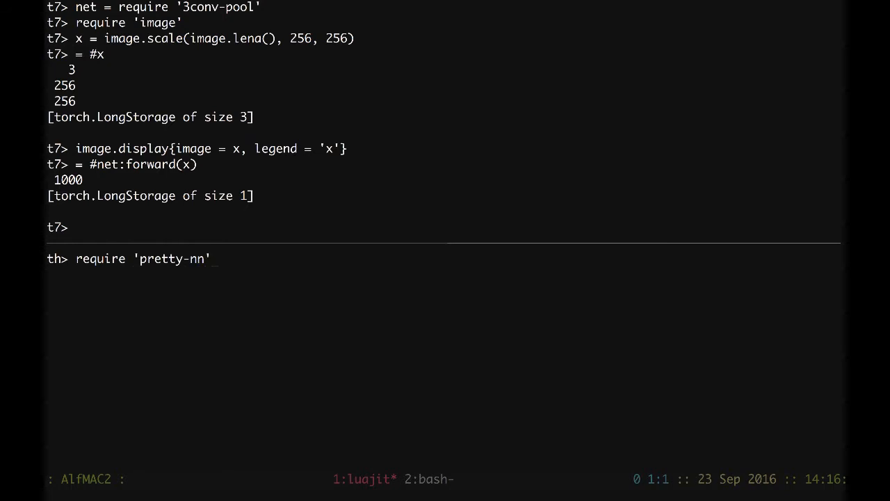
key("Return")
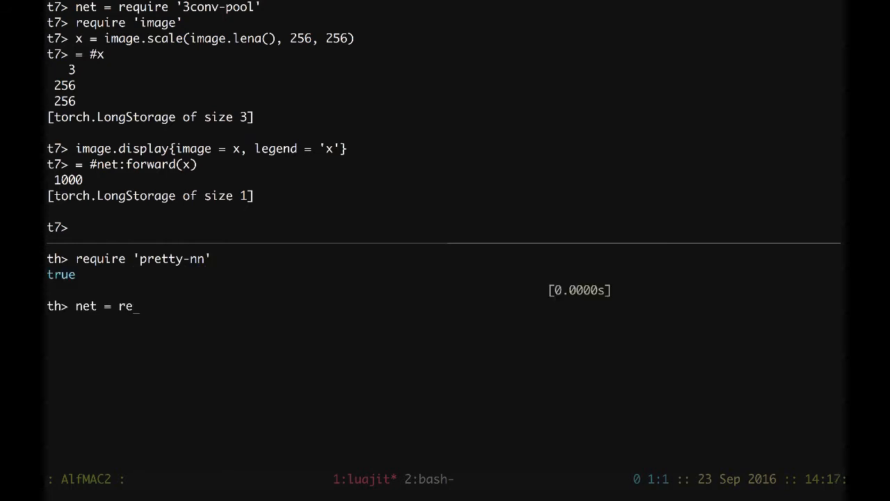
Load '3conv-pool' as net and print its ten layers, ending in Linear(6144 -> 1000)
type("quire '")
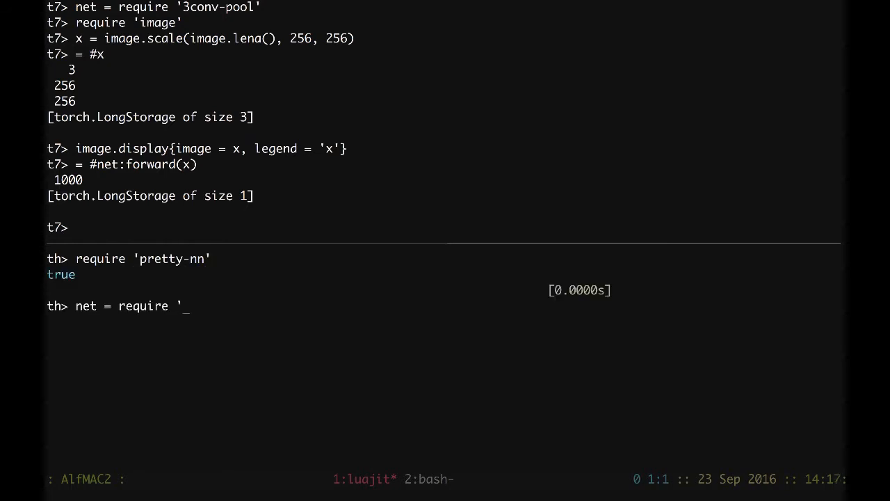
type("3conv-")
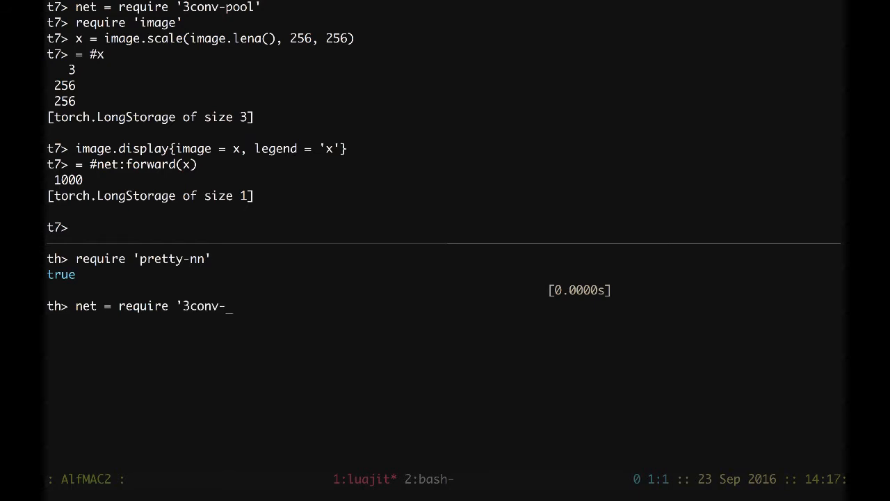
type("pool'")
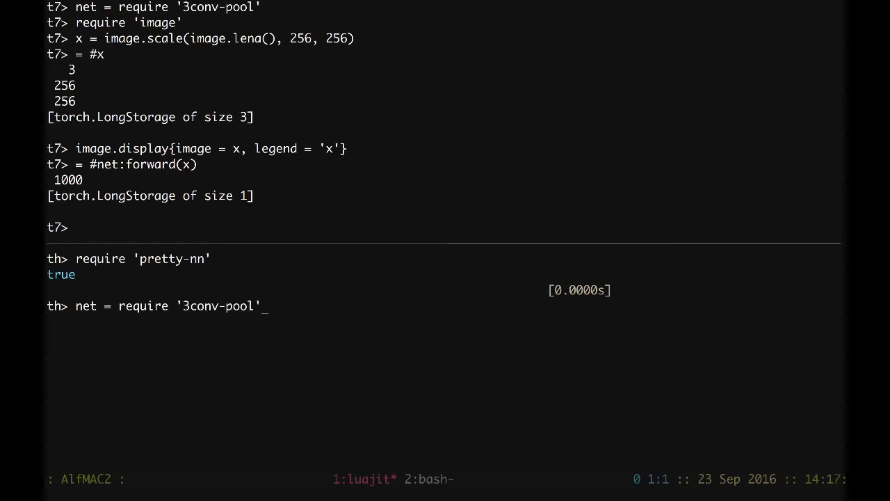
key("Return")
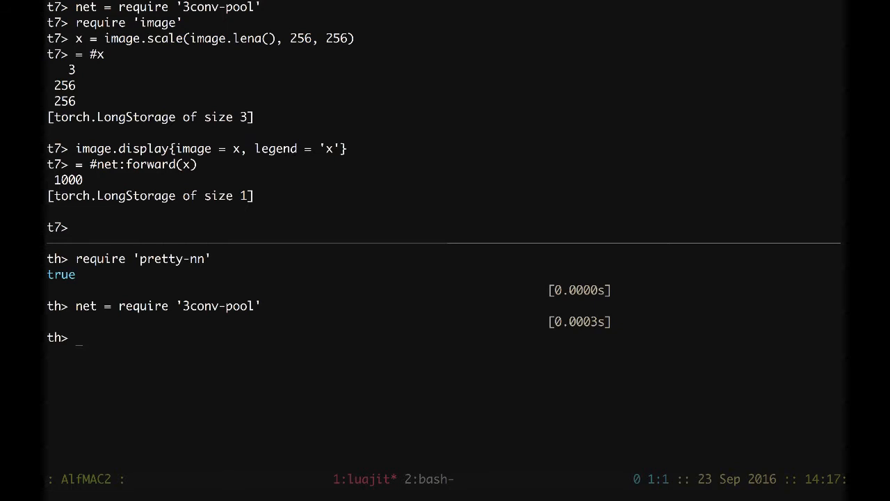
type("net")
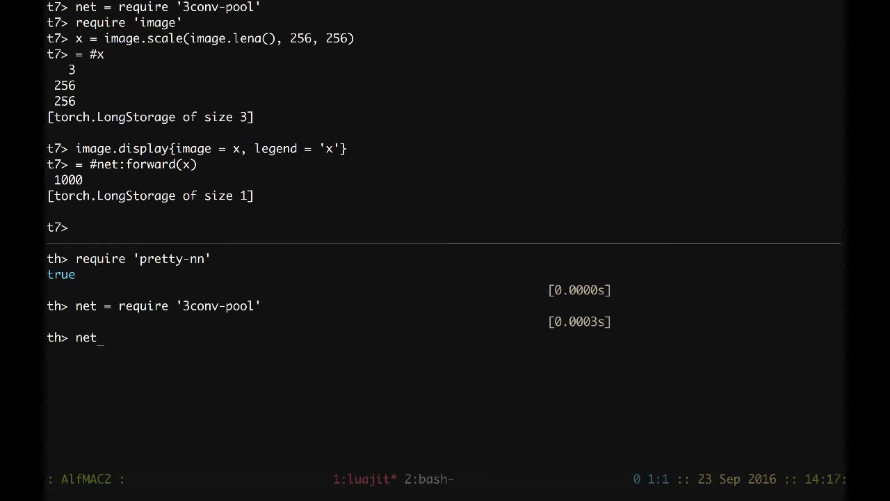
key("Return")
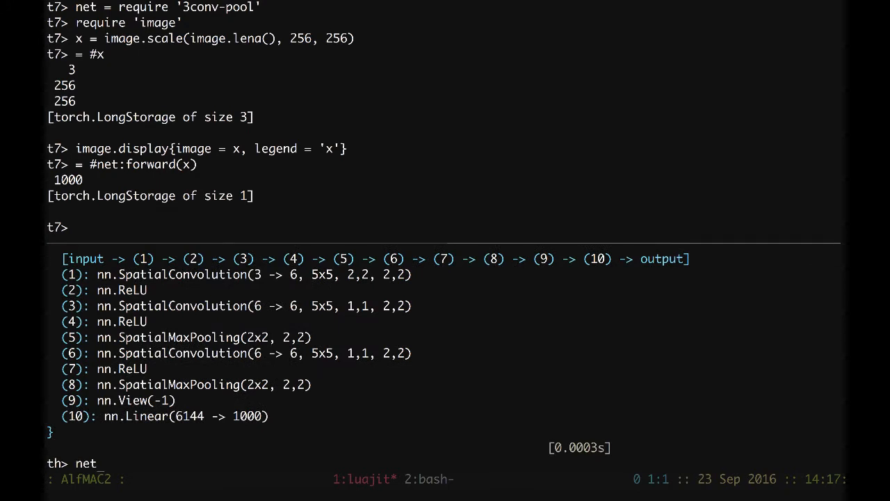
Enter net:get(1) in th to inspect the SpatialConvolution(3 -> 6) layer with 6x3x5x5 weights
type(":get(1")
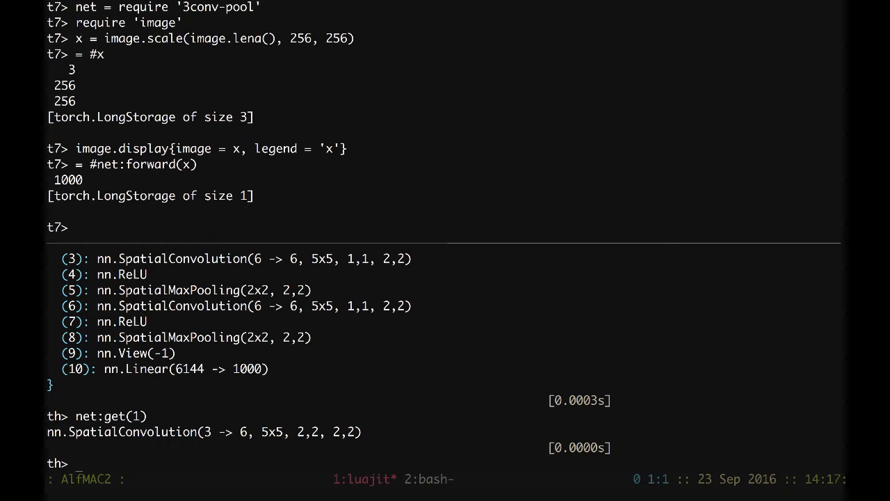
type("net:get(1)")
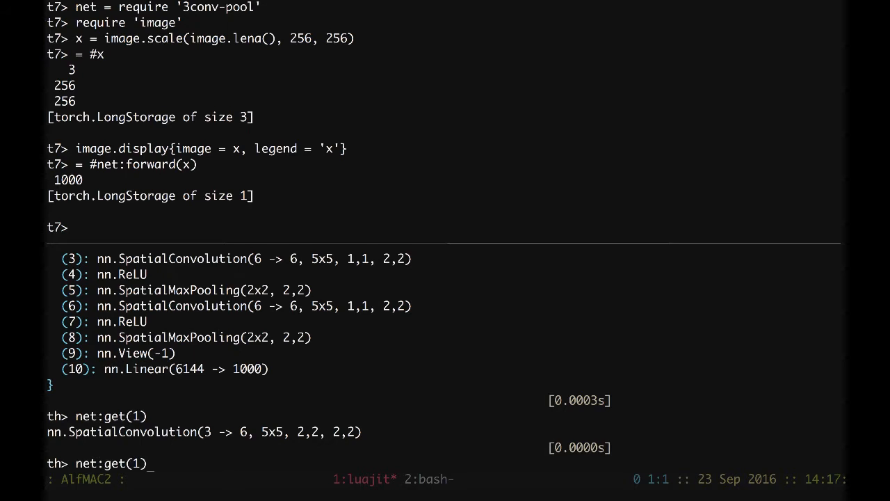
type("}")
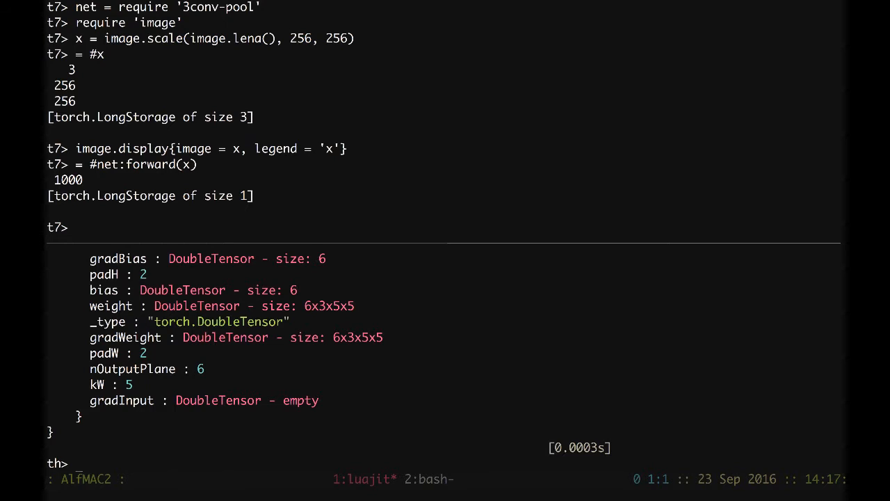
type("net")
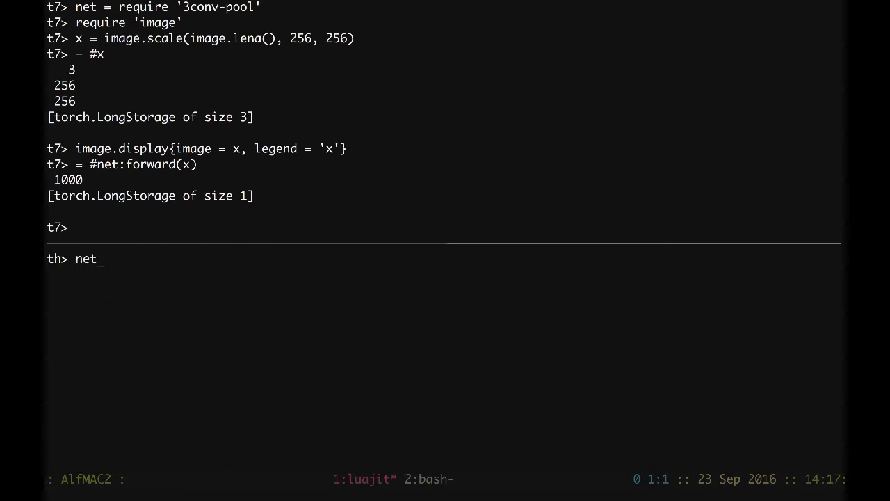
Print net in th, then run = net:get(1) in qlua, showing 6x128x128 output
key("Return")
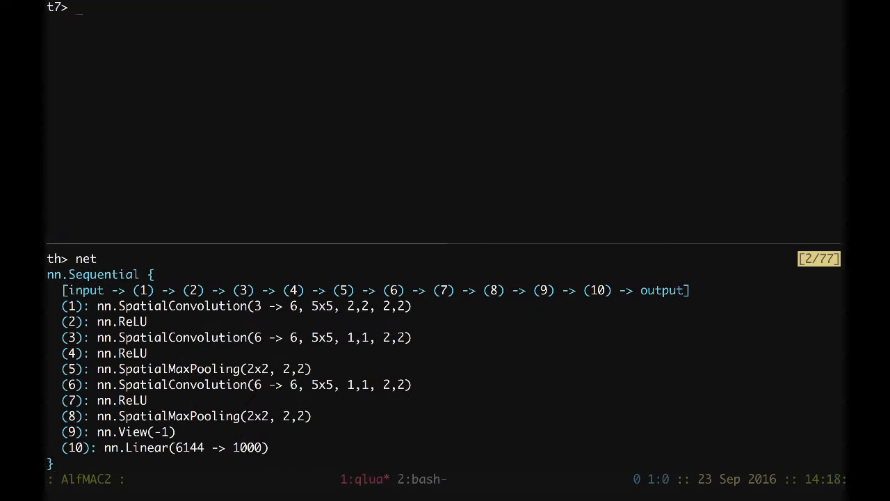
type("=")
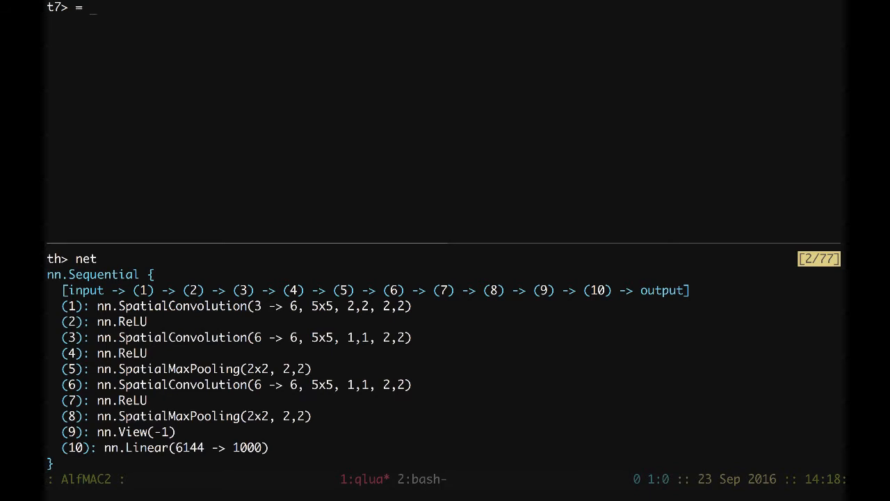
type("net:get(1")
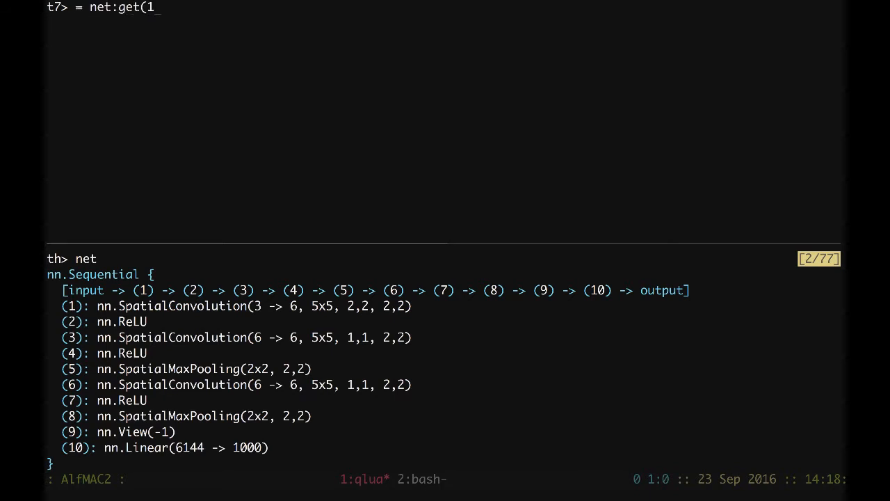
key("Return")
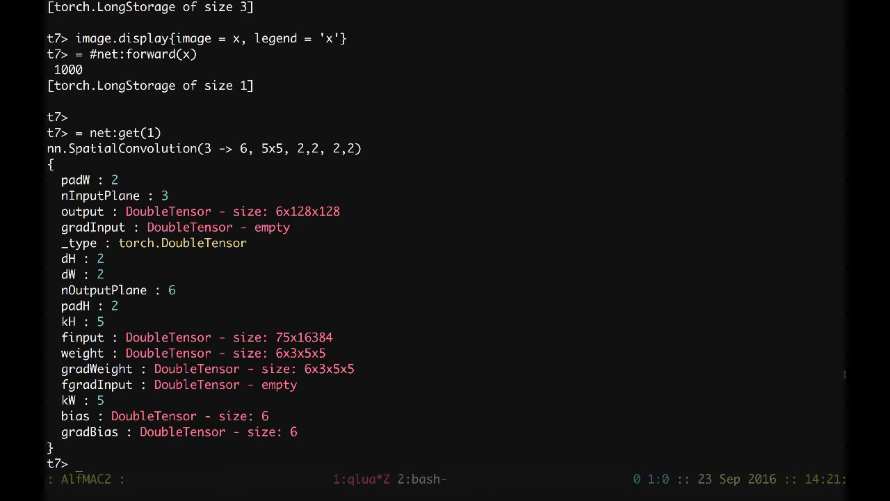
Display net:get(1).weight with legend 'k(1)', zoom 18 and padding 2
type("image.")
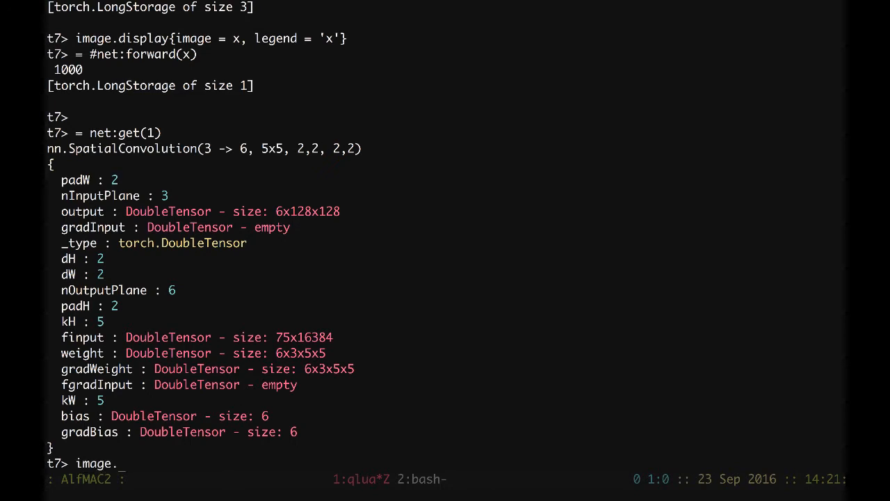
type("display")
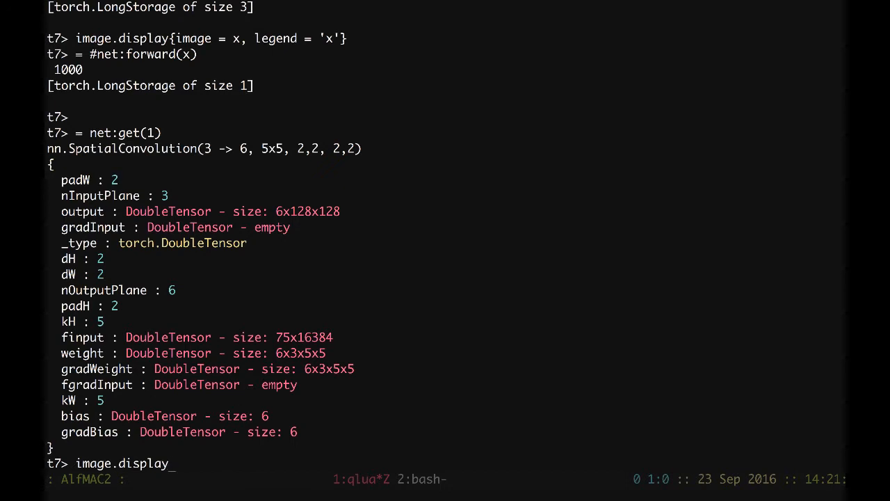
type("{image =")
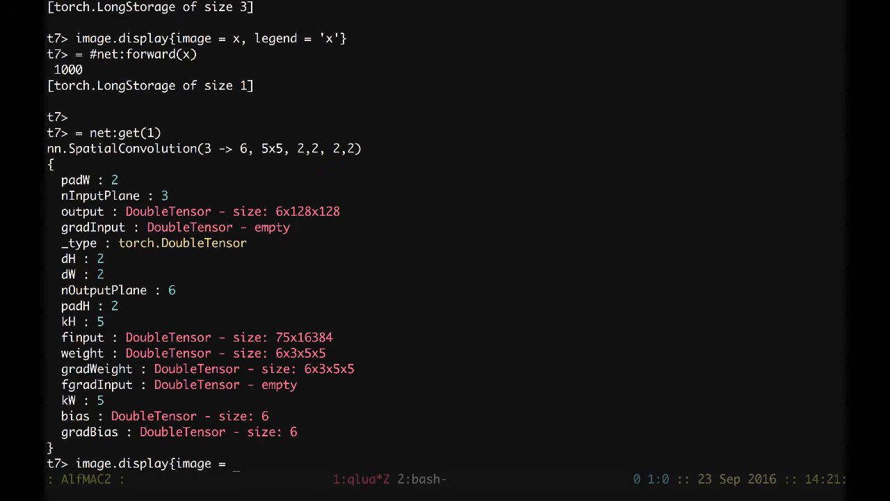
type("net:g")
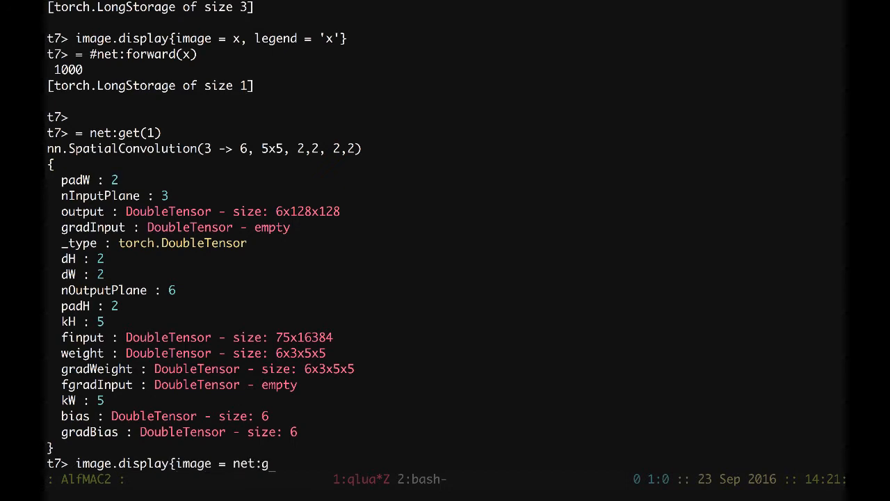
type("et(1).")
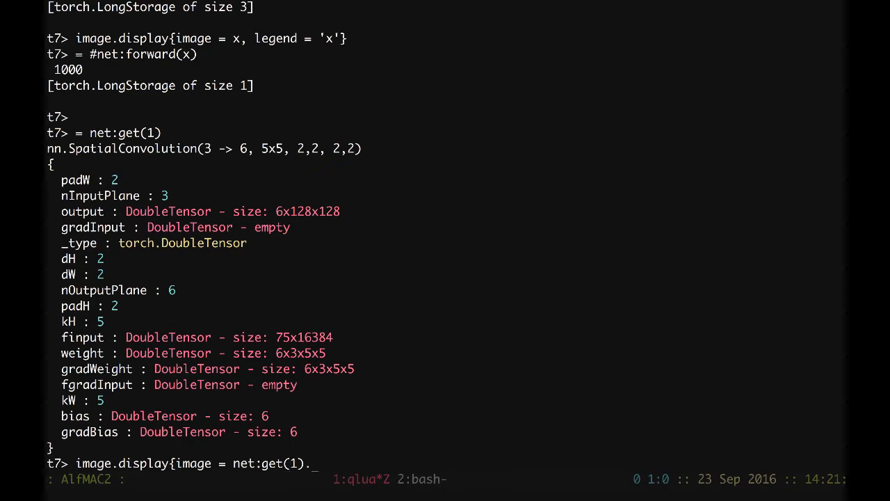
type("weight")
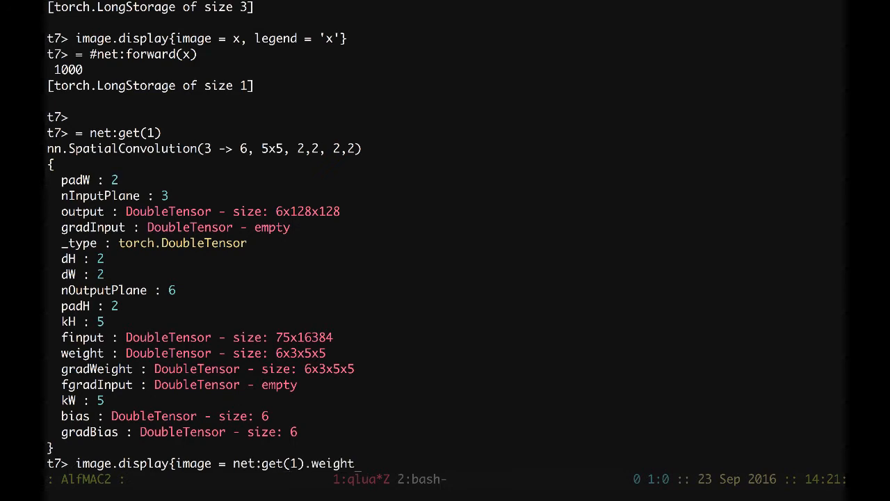
type(", legend = '")
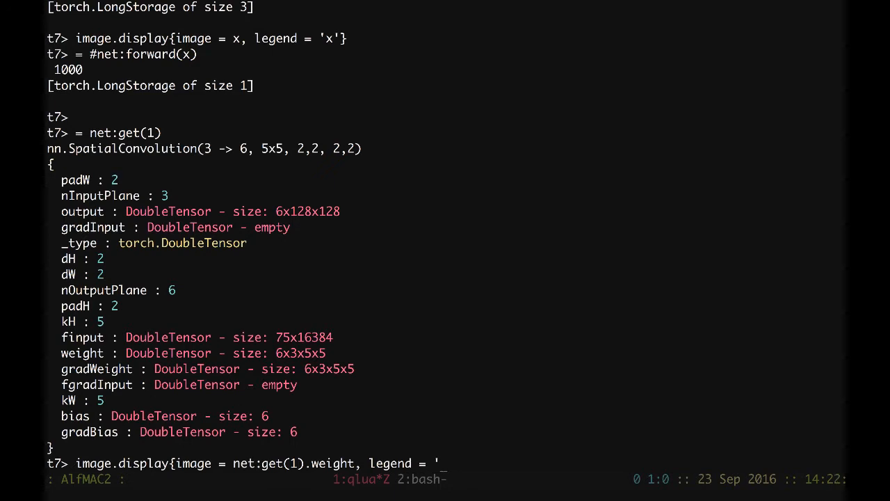
type("k(1)")
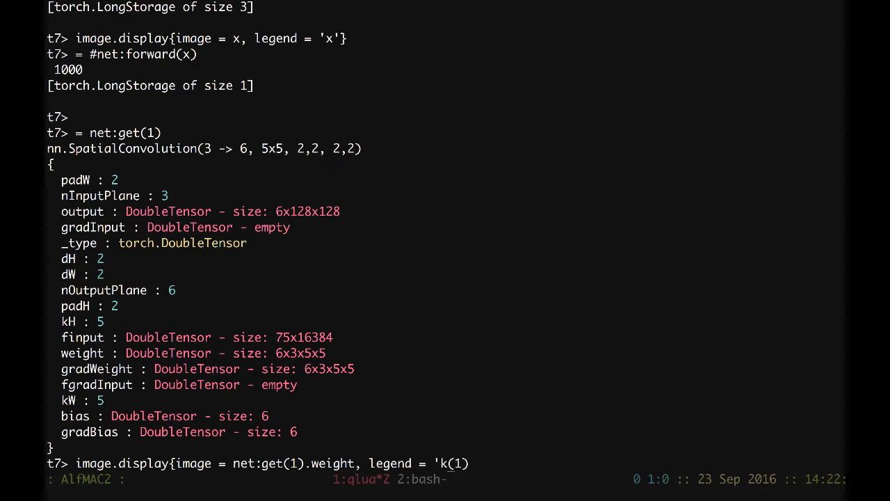
type("}")
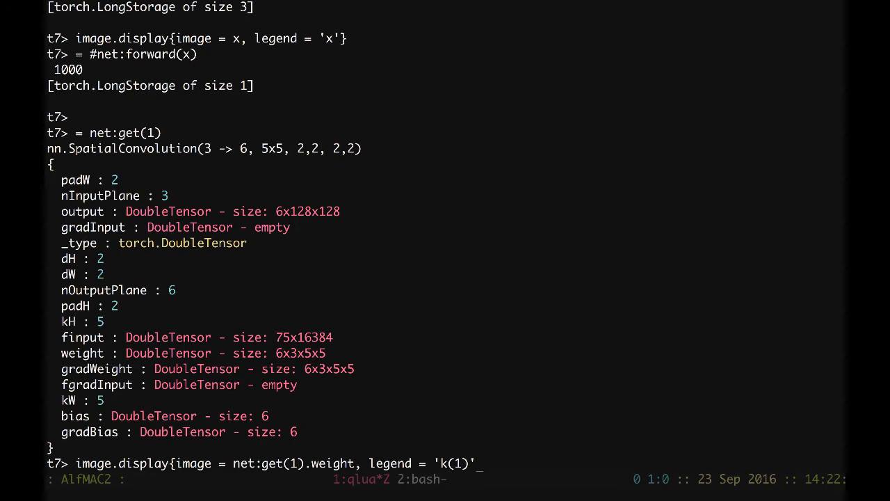
type(", zoo")
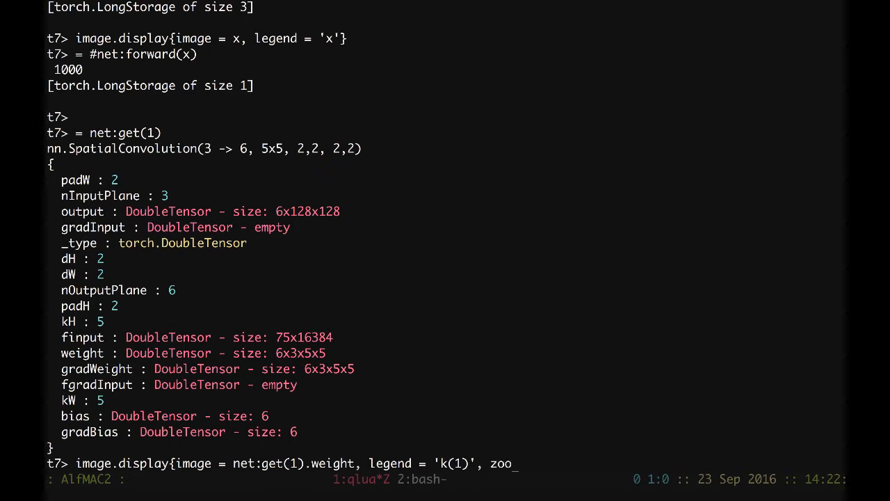
type("m = 18,")
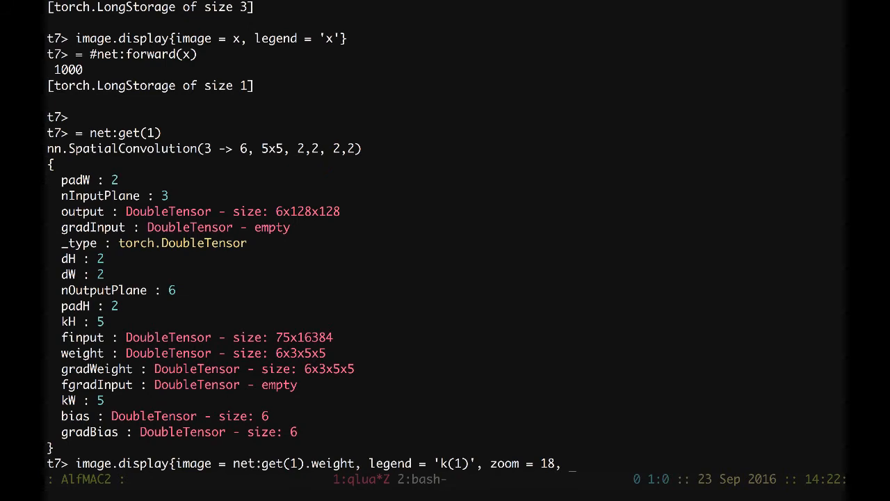
type("padd")
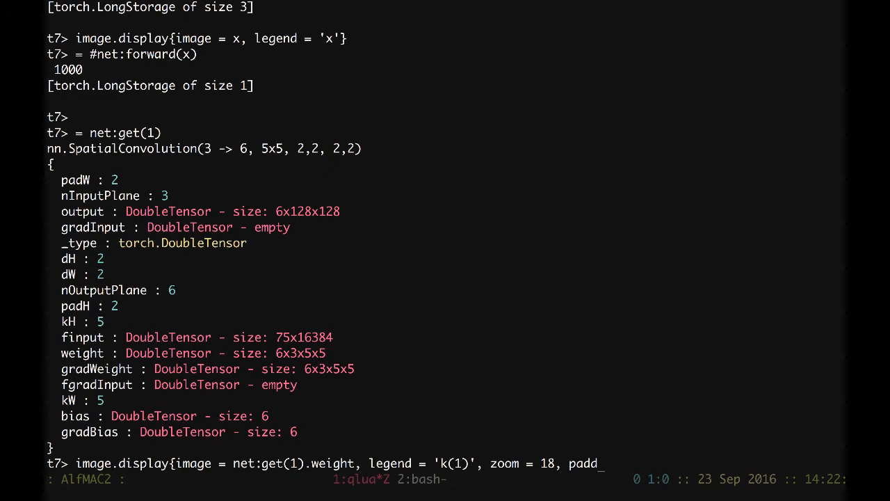
type("ing")
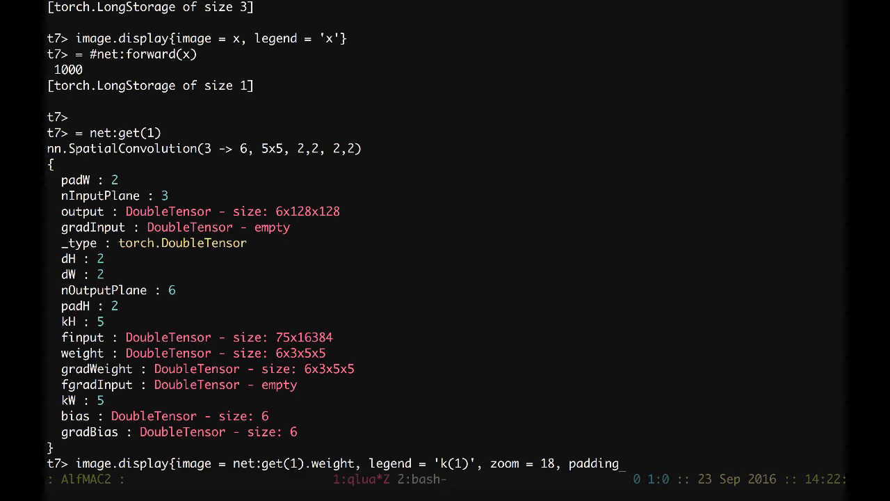
type("= 2")
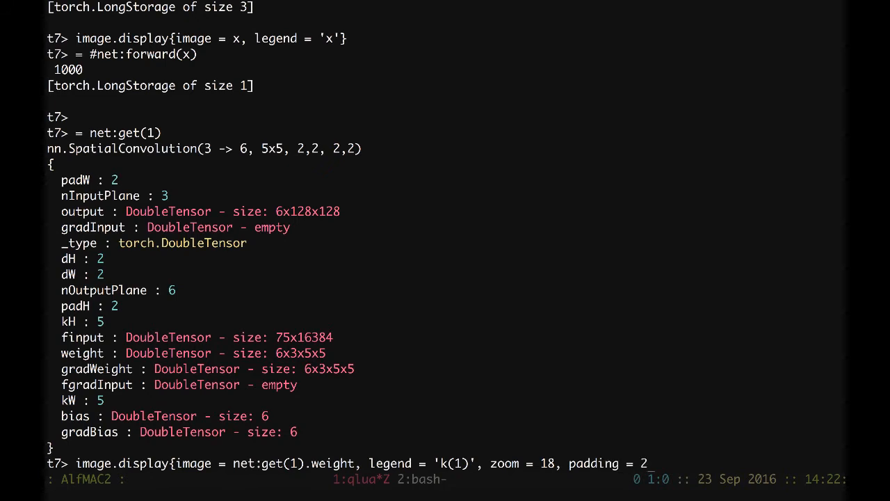
key("Return")
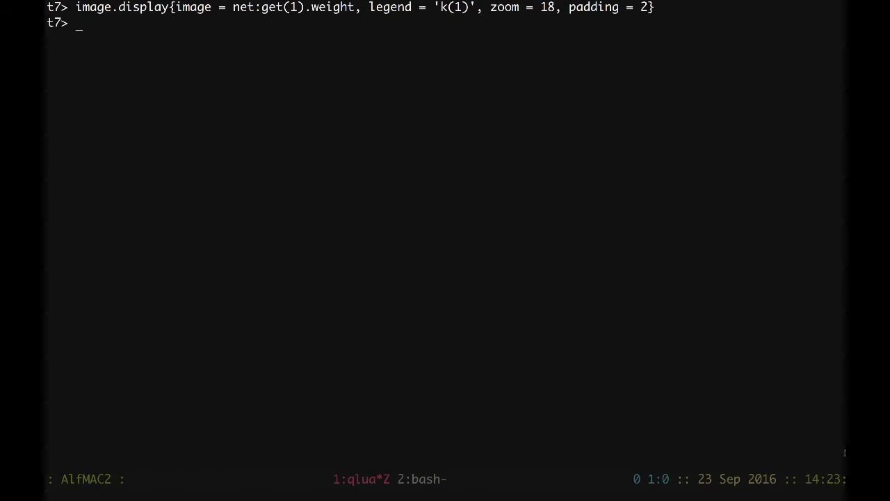
Begin defining function show(l, t) that prints the layer l
type("f")
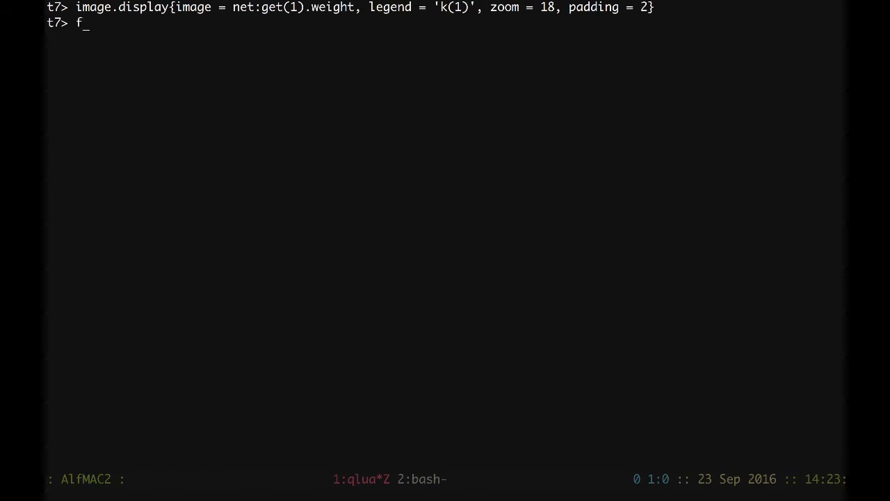
type("unction")
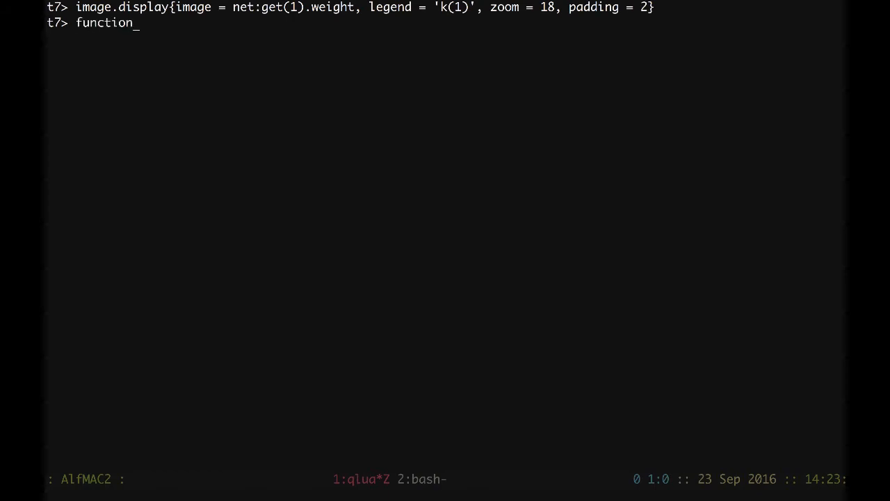
type("show")
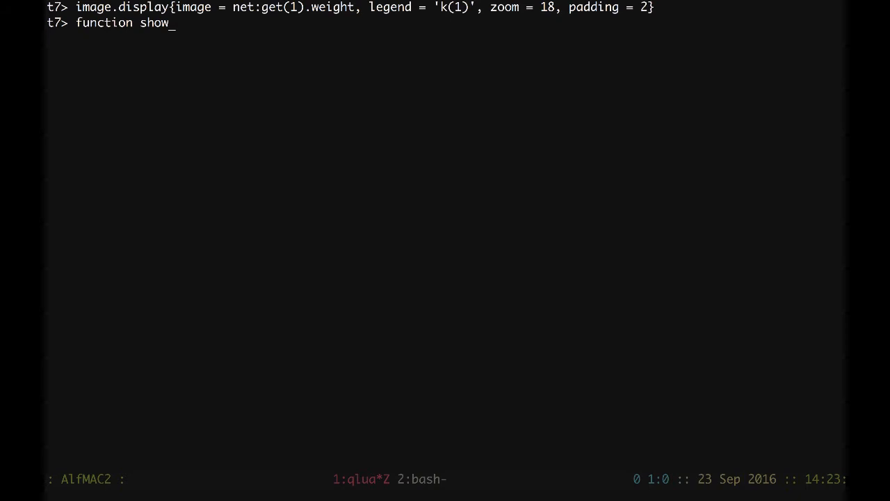
type("(l,")
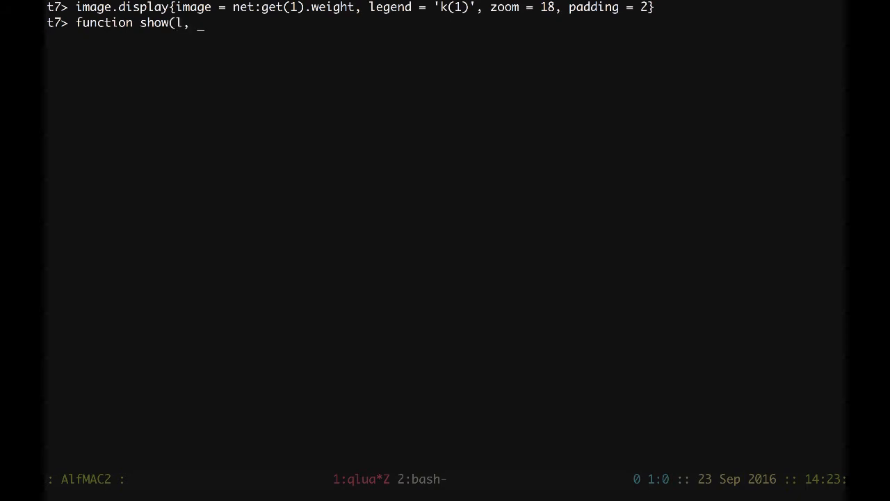
type("t")
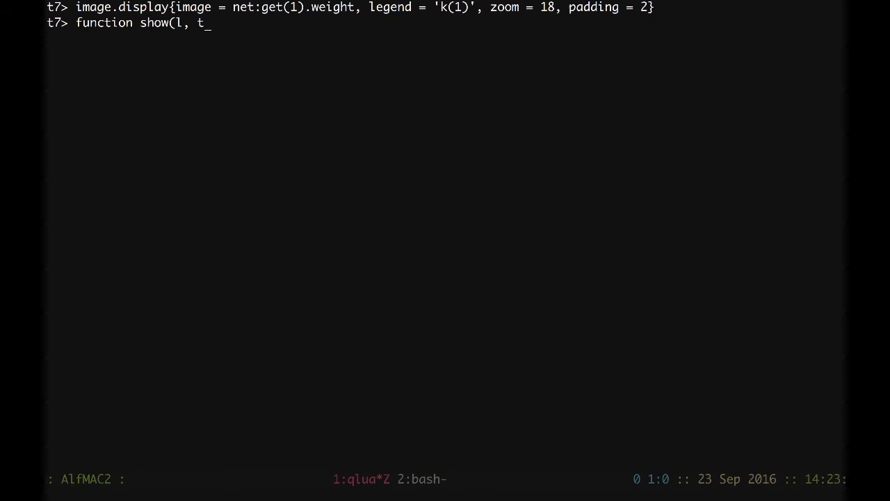
type(")")
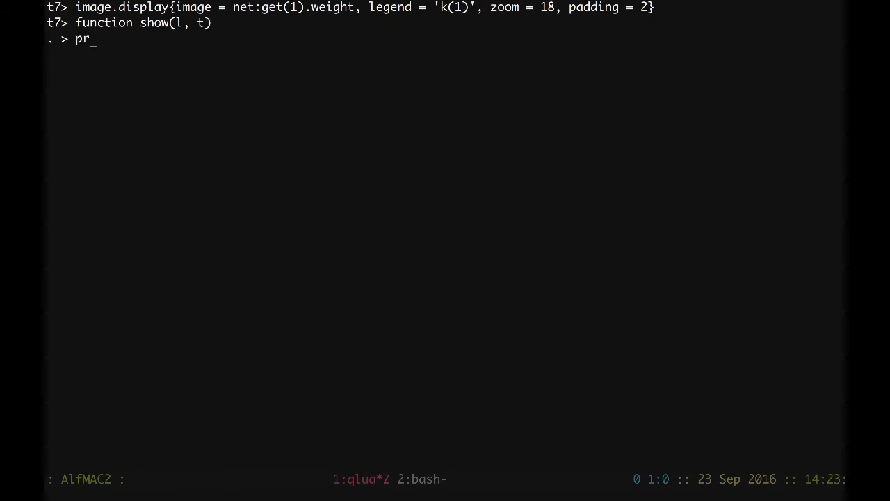
type("int(l")
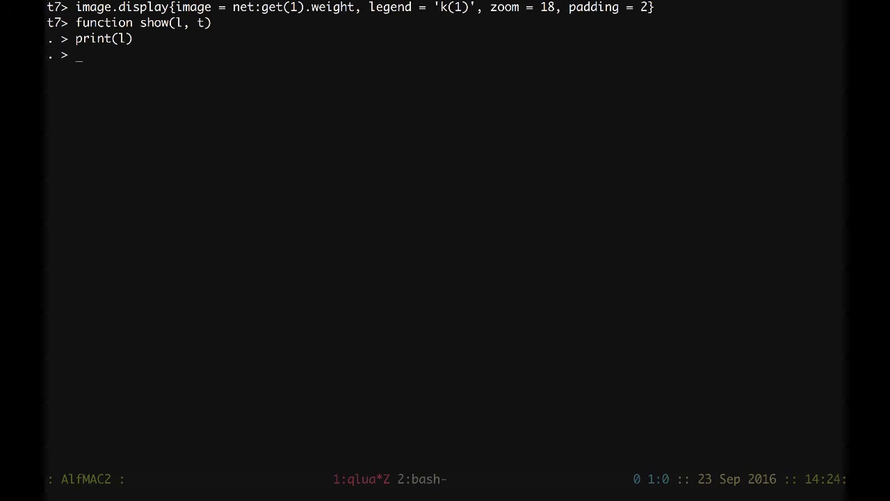
Add image.display of l.output with legend t and scaleeach=true to show
type("image.display{i")
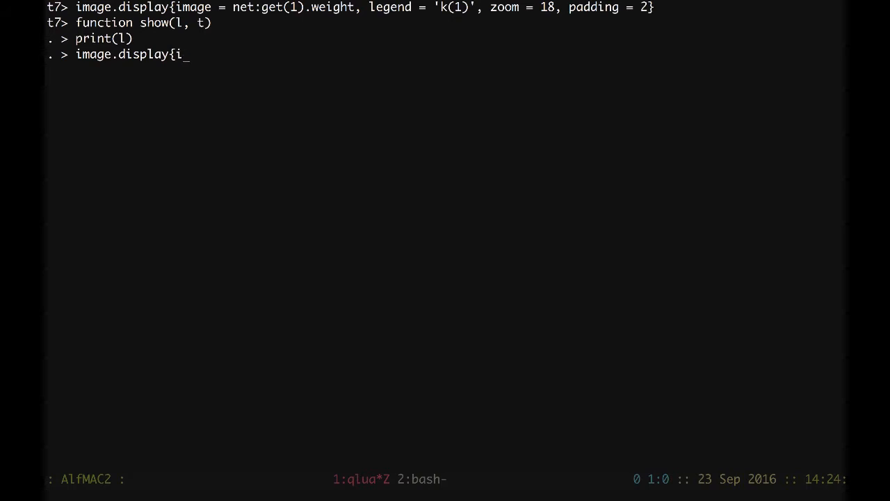
type("mage =")
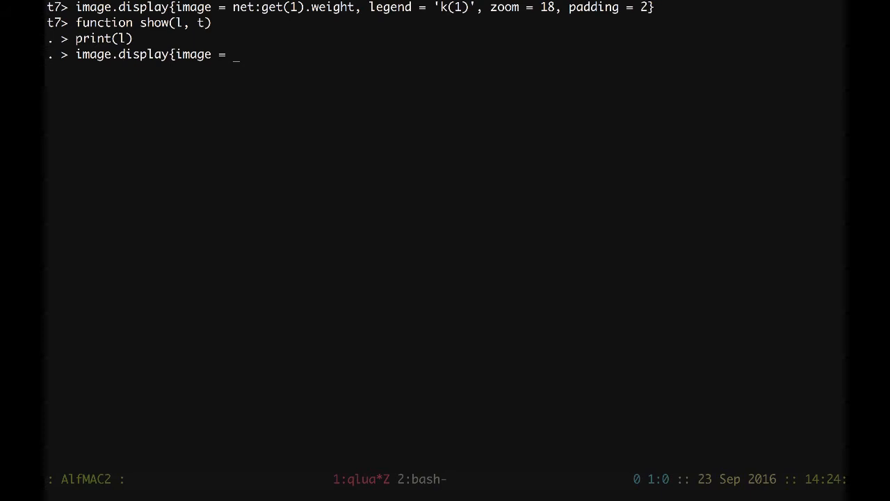
type("l.")
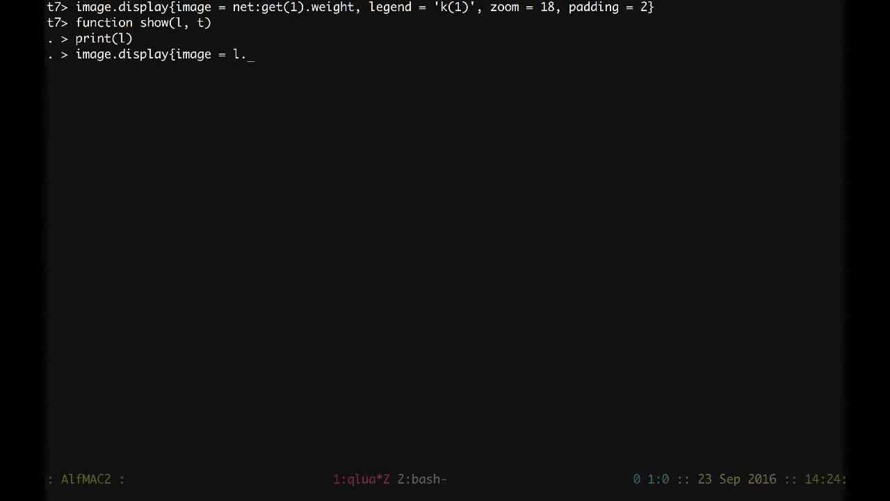
type("output,")
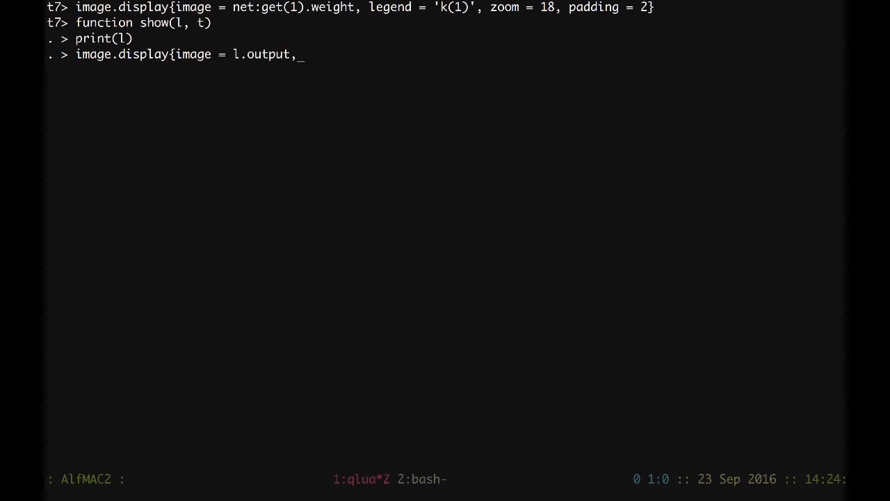
type("lege")
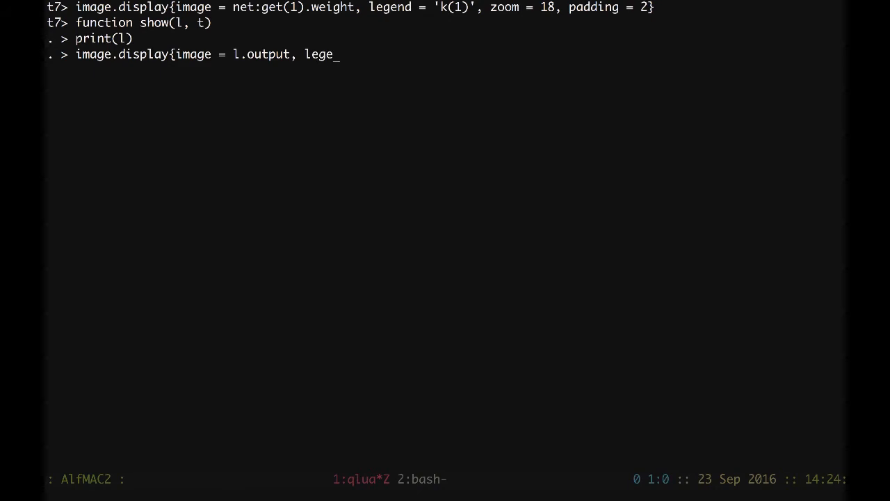
type("nd = t")
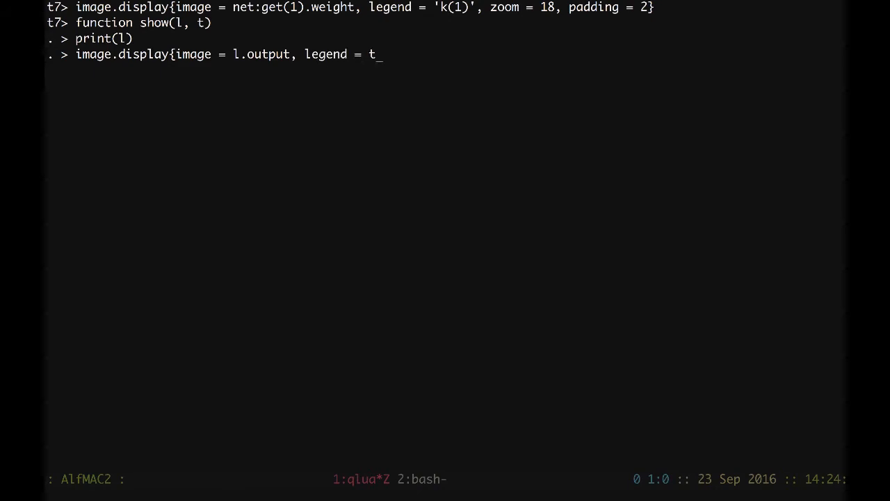
type(", sca")
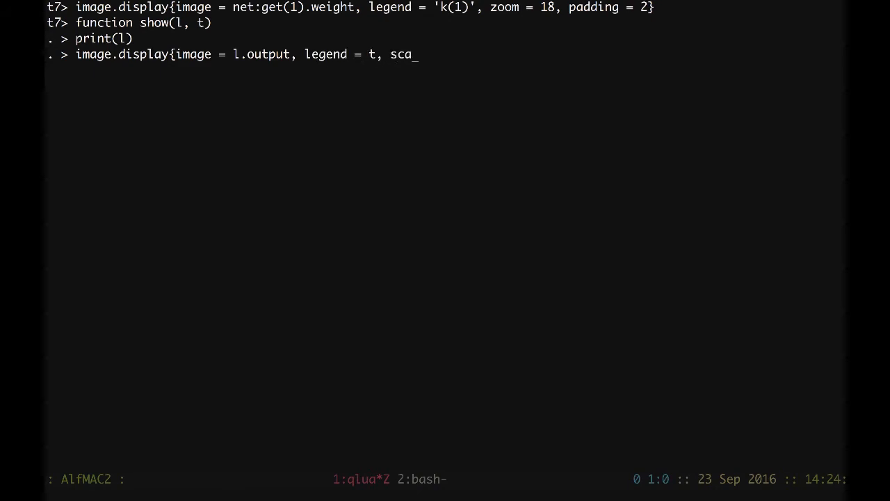
type("leeach")
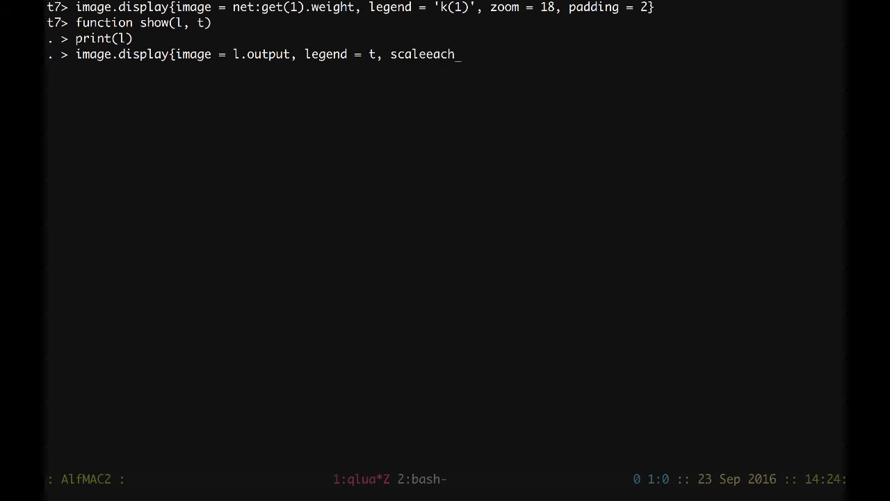
type("=tru")
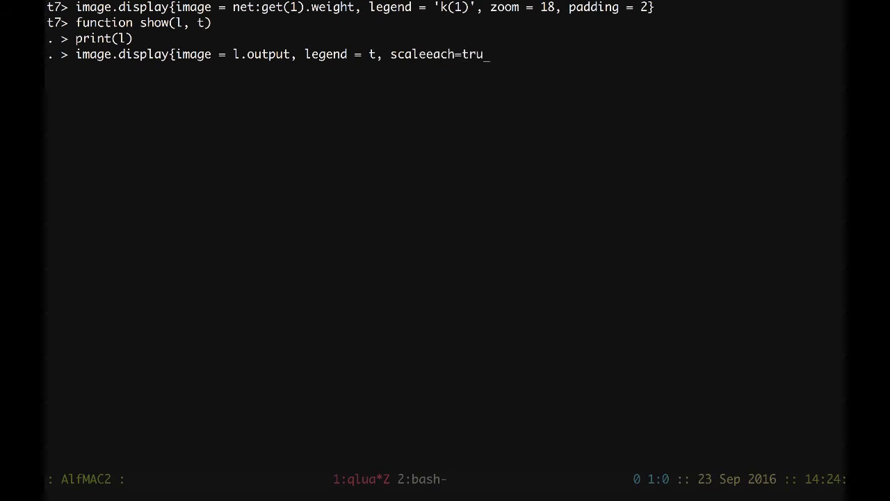
type("e}")
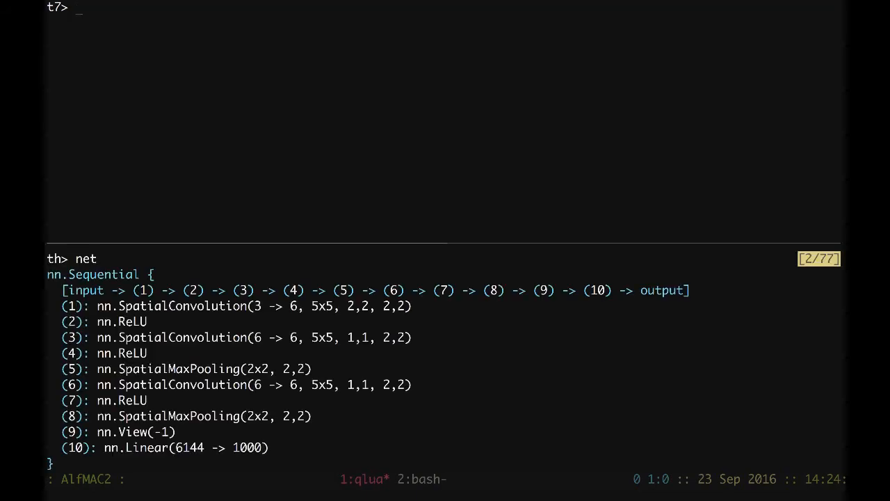
type("show(")
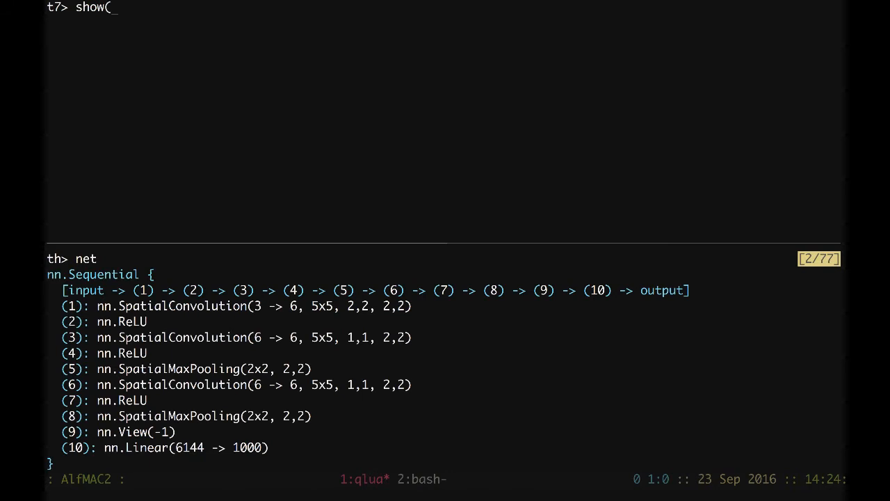
type("net:get")
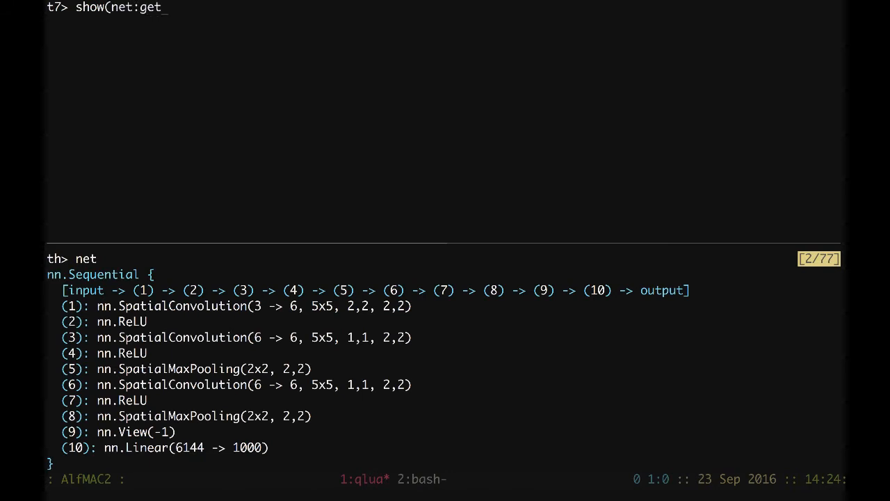
type("1),")
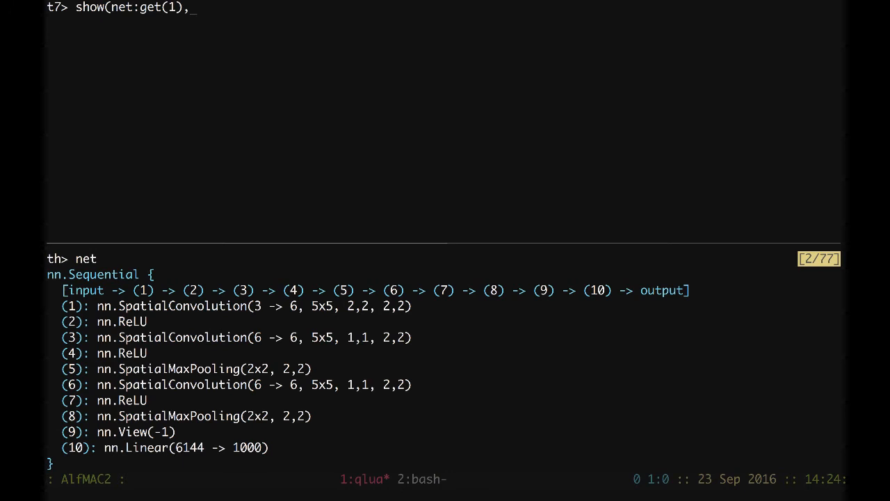
type("'")
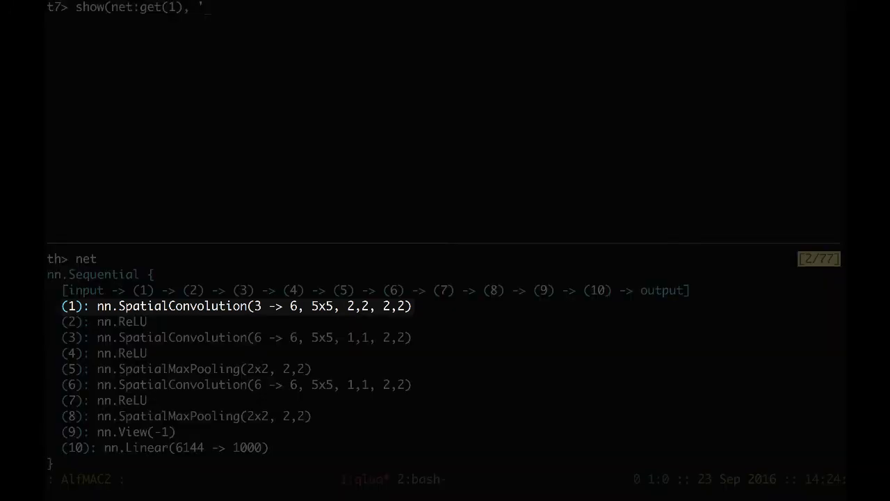
type("y(1)")
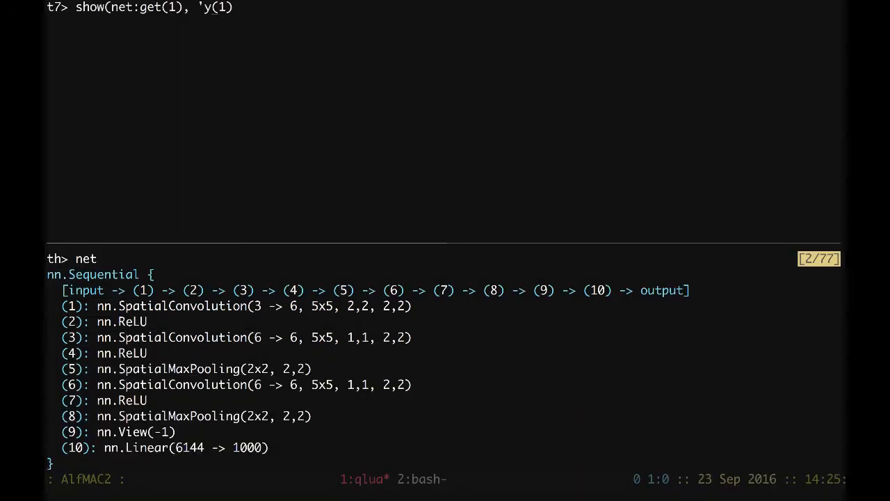
key("Return")
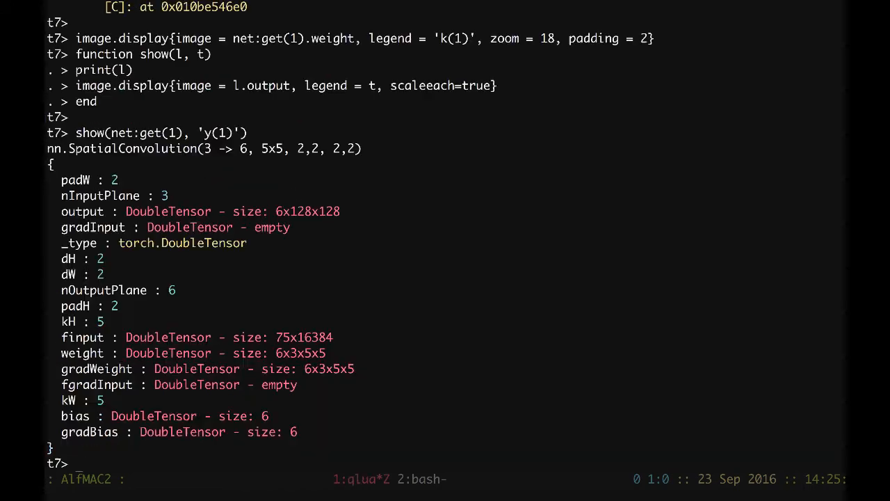
mouse_move(741, 430)
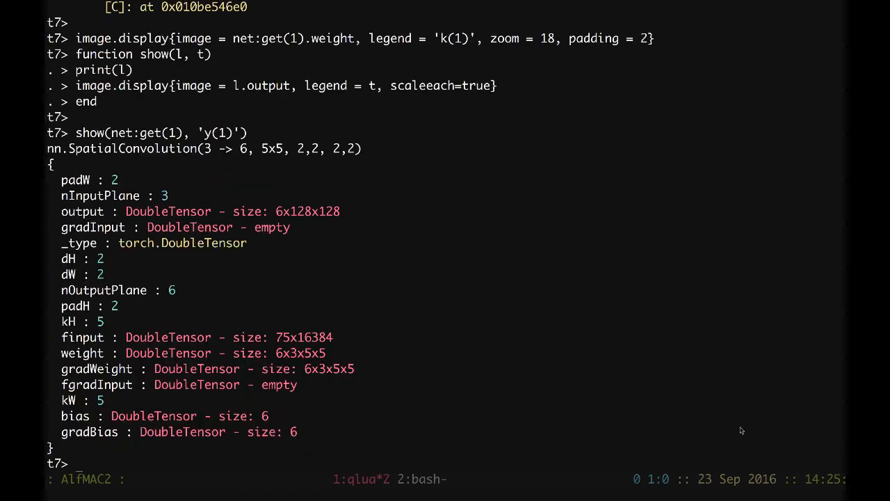
key("Return")
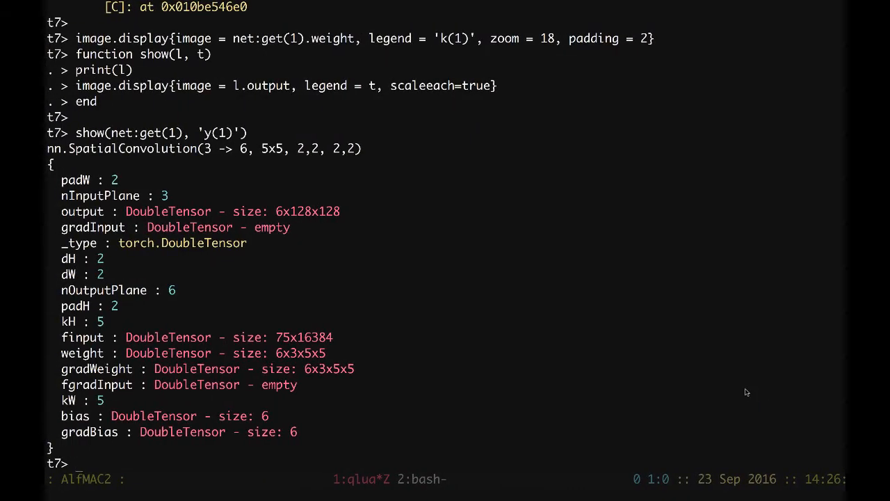
Enter show(net:get(2), 'y(1)+') to print the ReLU and display its output maps
type("show")
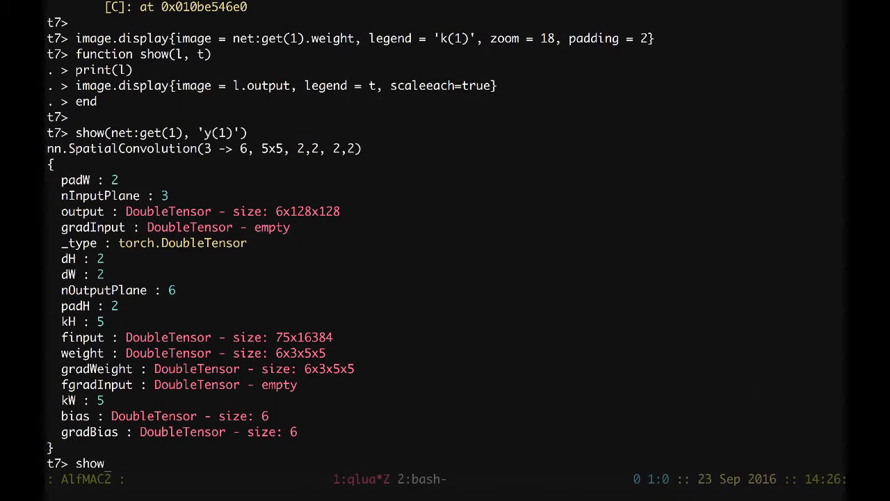
type("(")
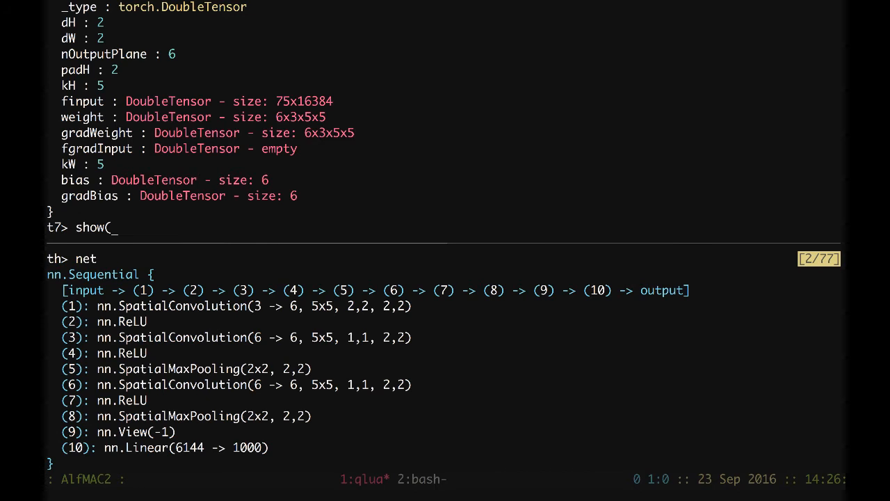
type("net:get(2")
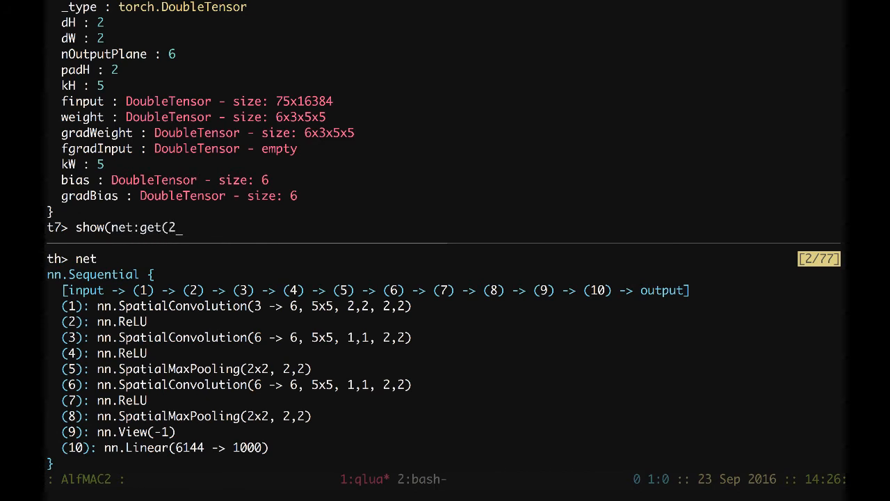
type("),")
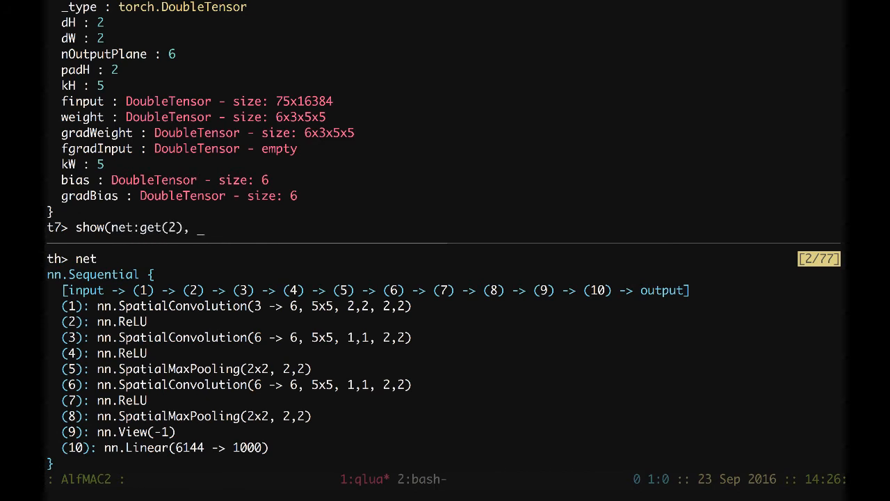
type("'")
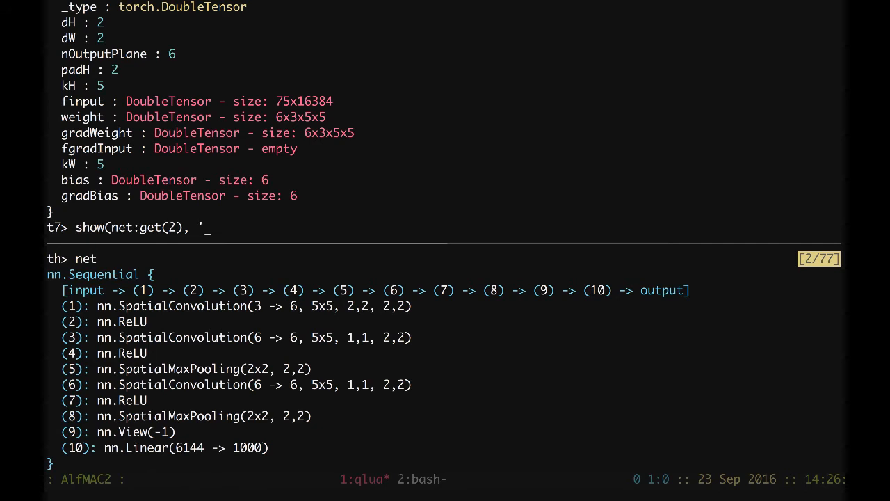
type("y")
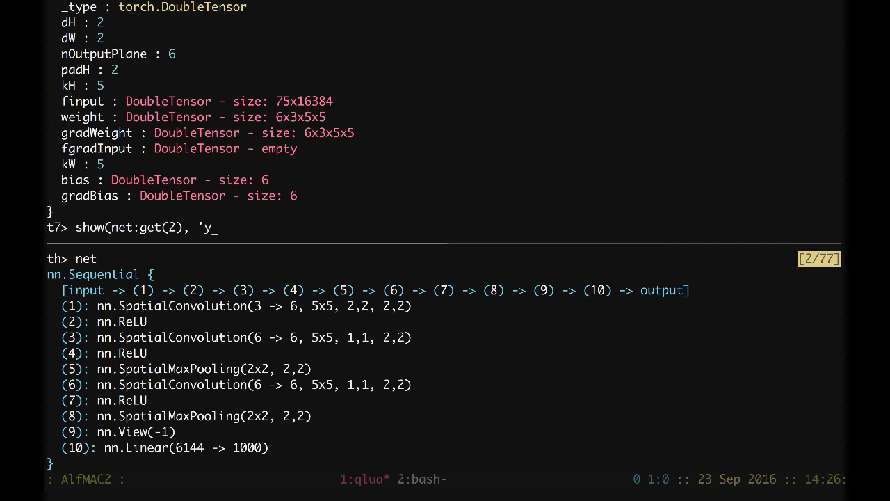
type("(1)")
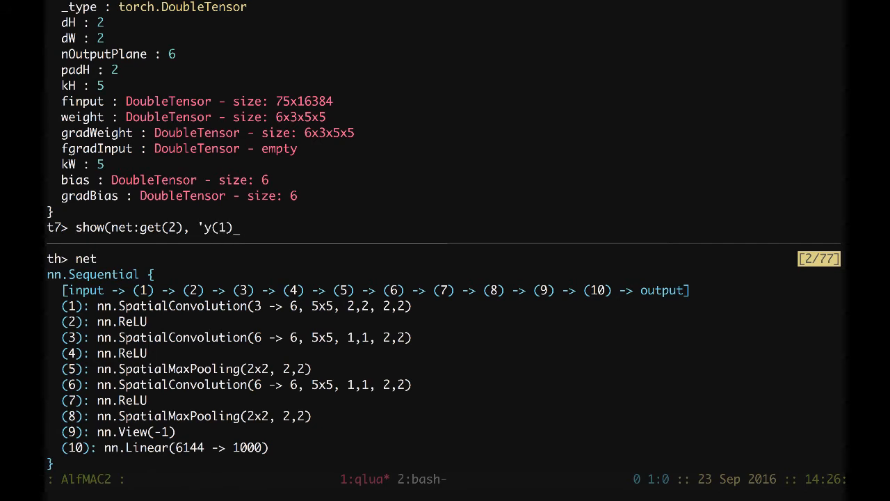
type("+'")
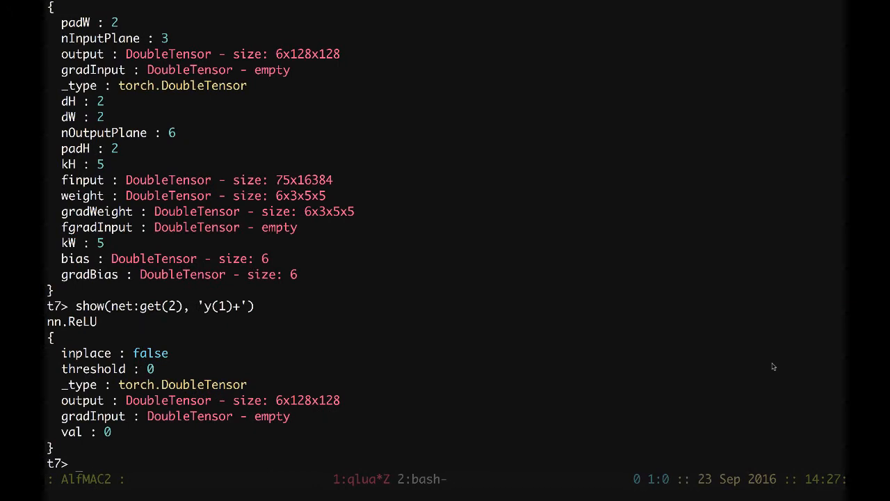
Show layer 3 with show(net:get(3), 'y(2)') and layer 4 (ReLU) with 'y(2)+', giving 6x128x128
type("show(n")
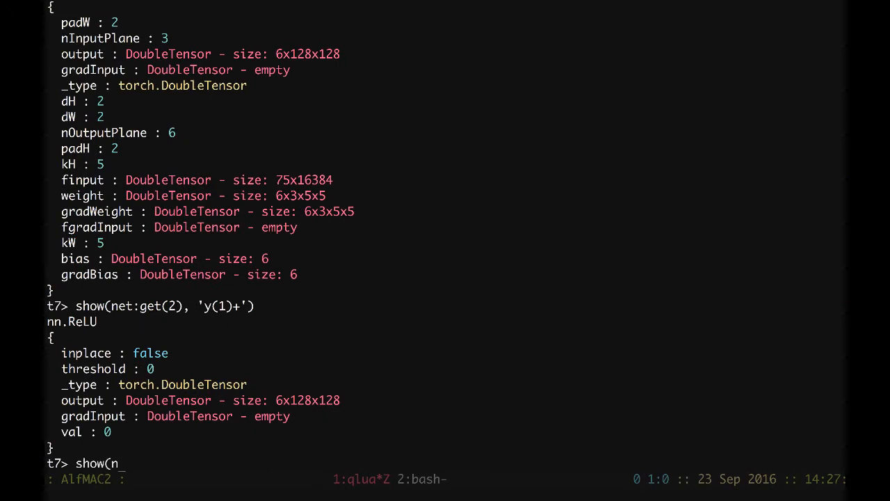
type("et:get(3), '")
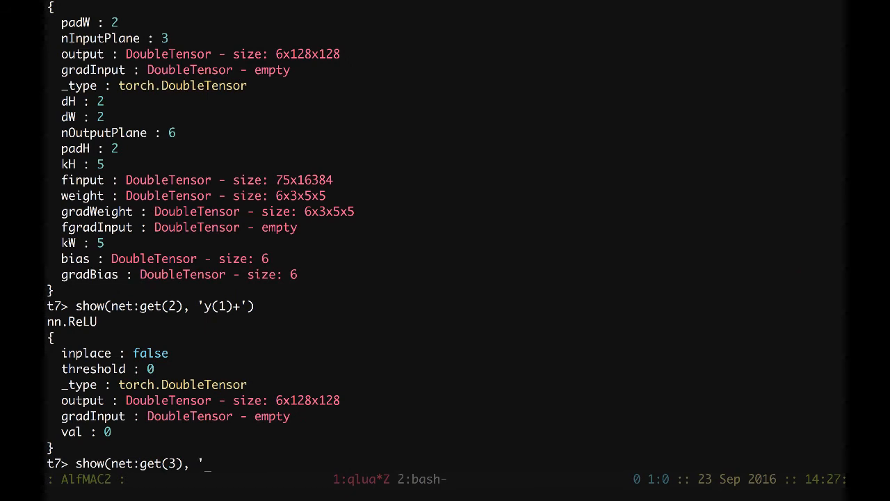
type("y(2")
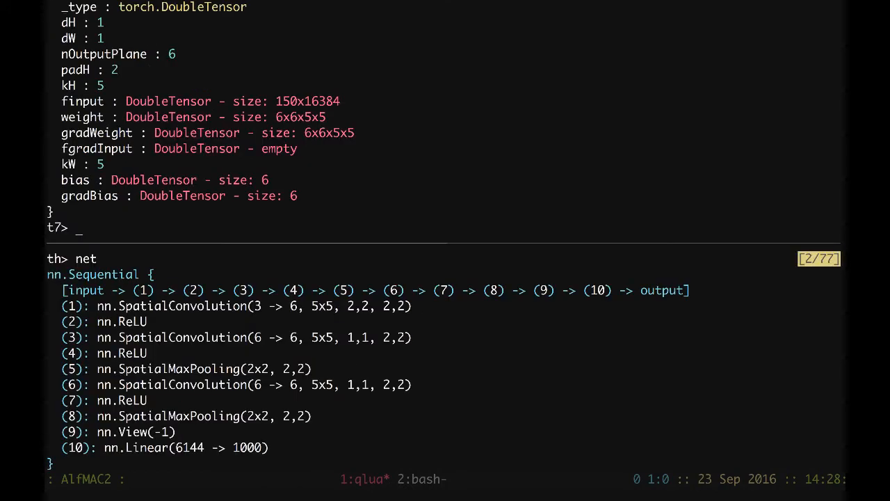
type("show(net:get(3), 'y(2)')")
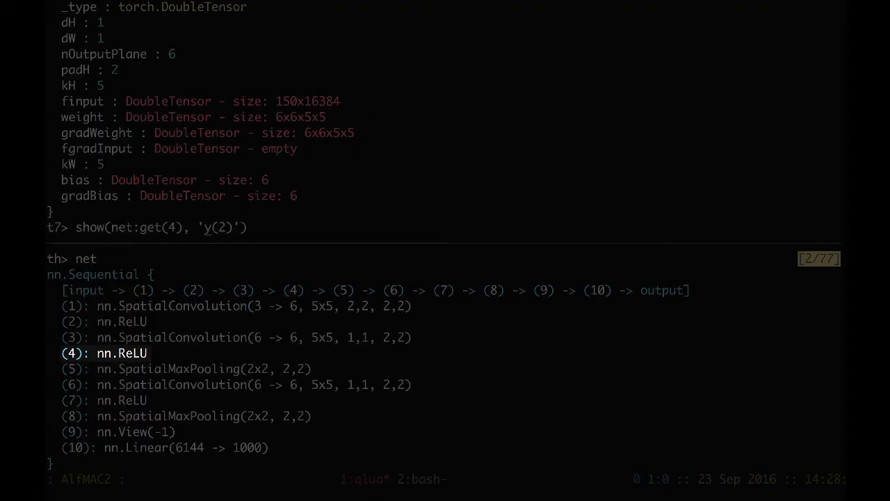
type("+")
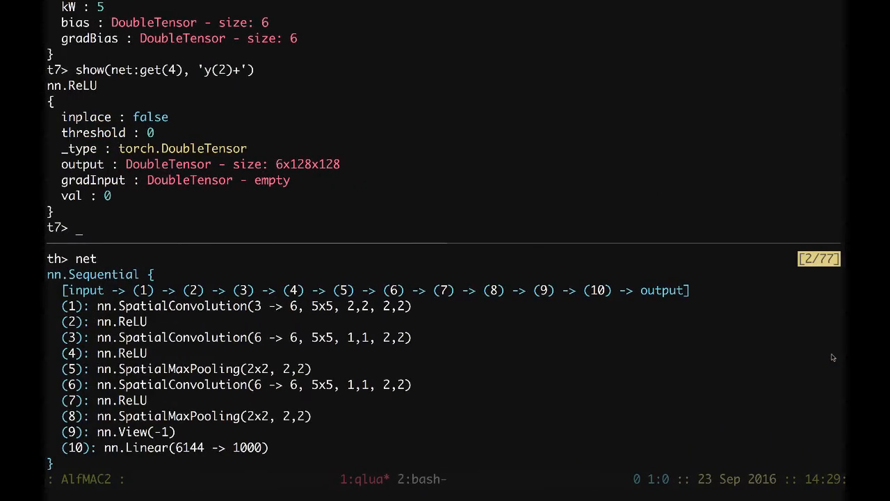
Edit the previous command into show(net:get(5), 'pool[y(2)+]') to show the max pooling
key("Up")
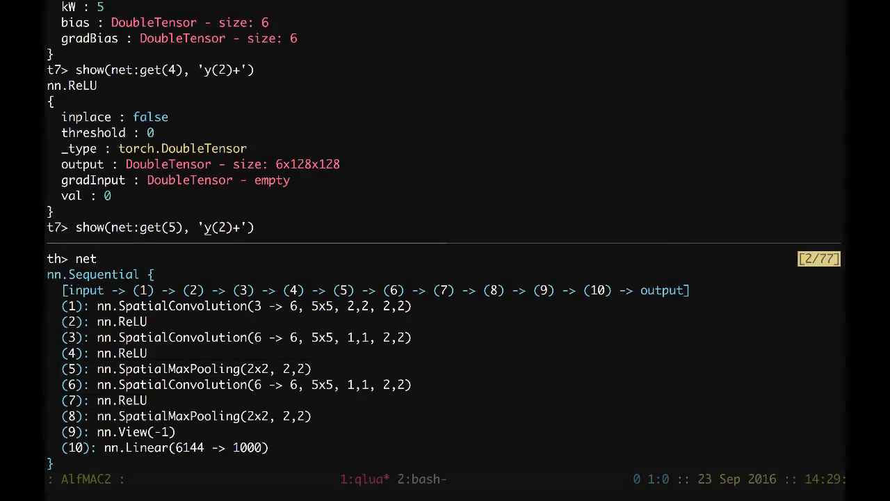
type("pool[")
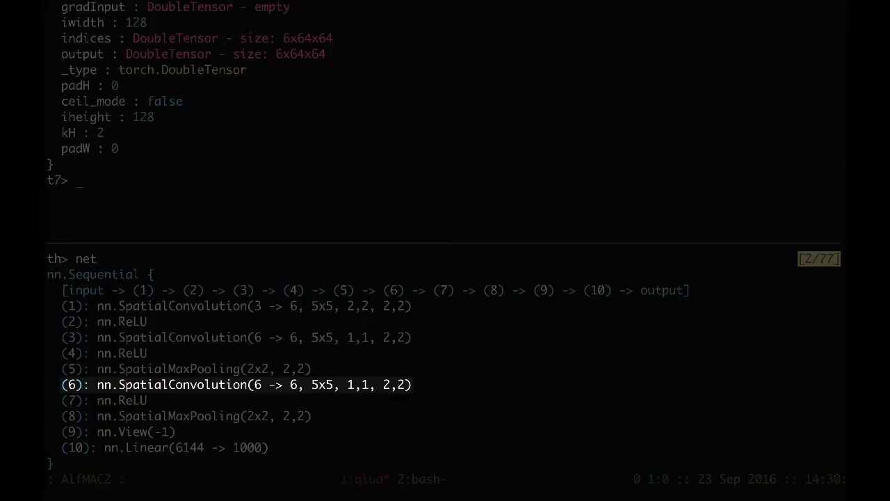
Run show(net:get(6), 'y(3)') to show the third 6-to-6 convolution with 6x6x5x5 weights
type("show(net:get(3), 'y(2)')")
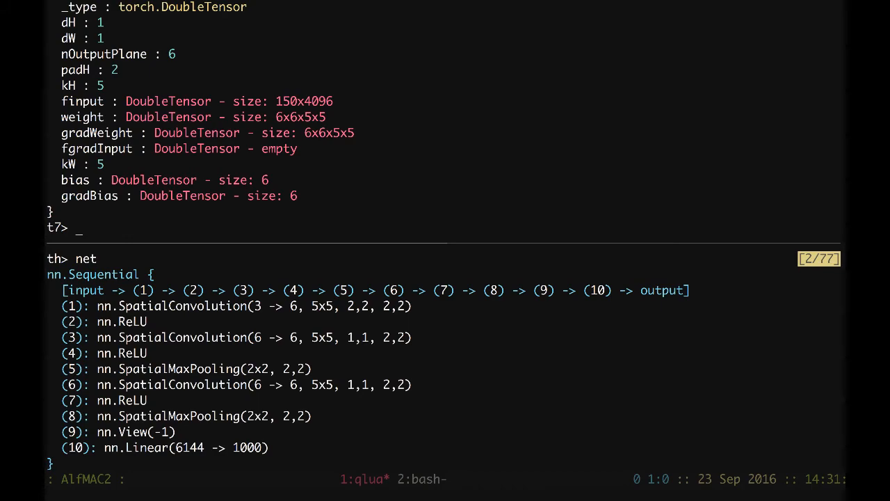
Show layer 7 with 'y(3)+' and layer 8 with 'pool[y(3)+]', reaching 6x32x32 output
type("show(net:get(4), 'y(2)+')")
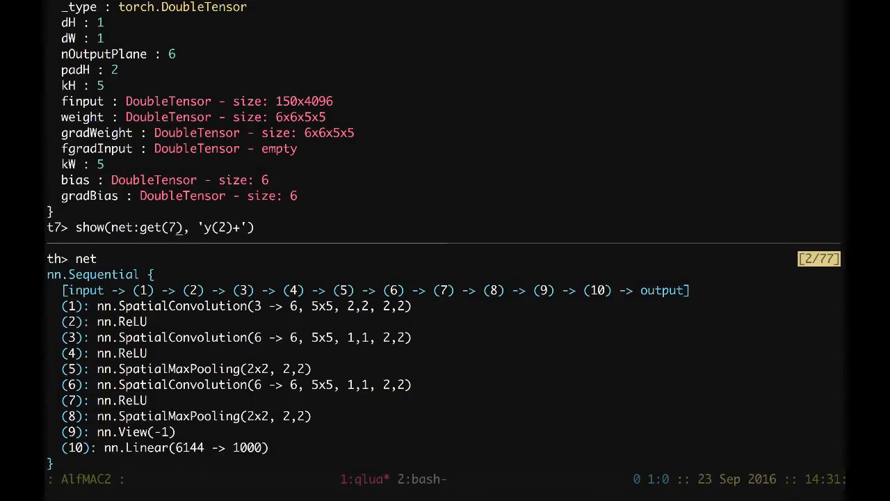
type("3")
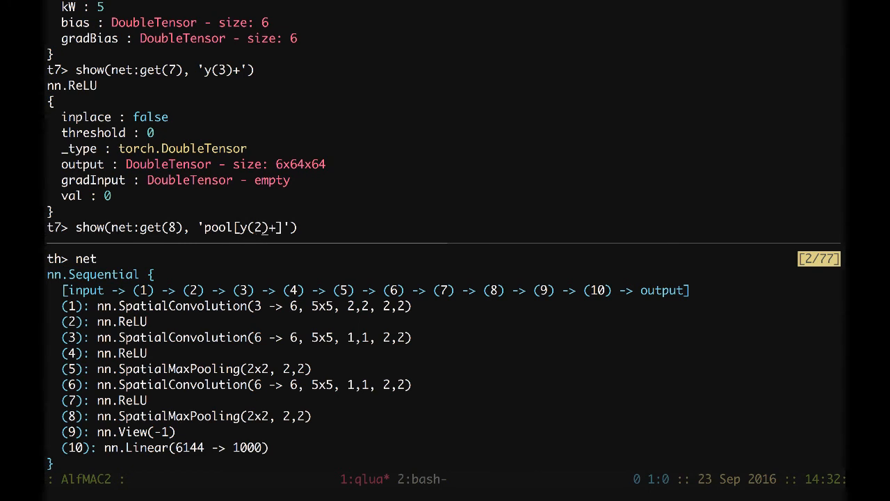
type("3")
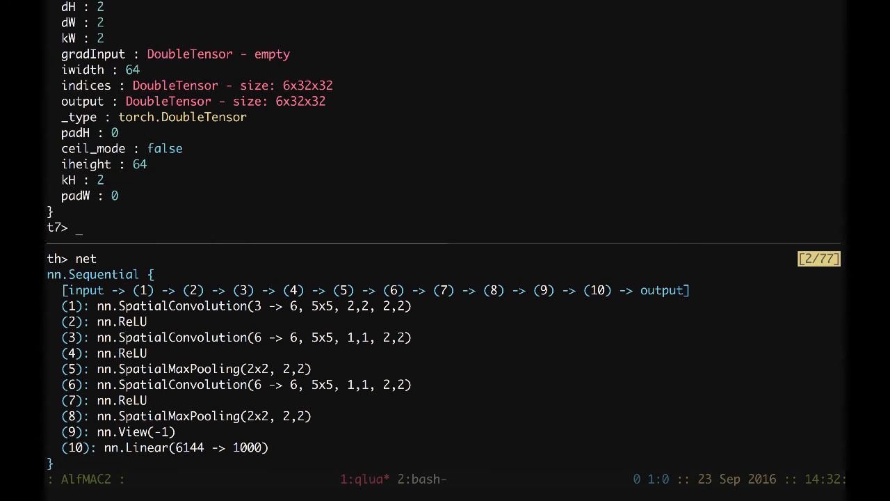
scroll("up", 3)
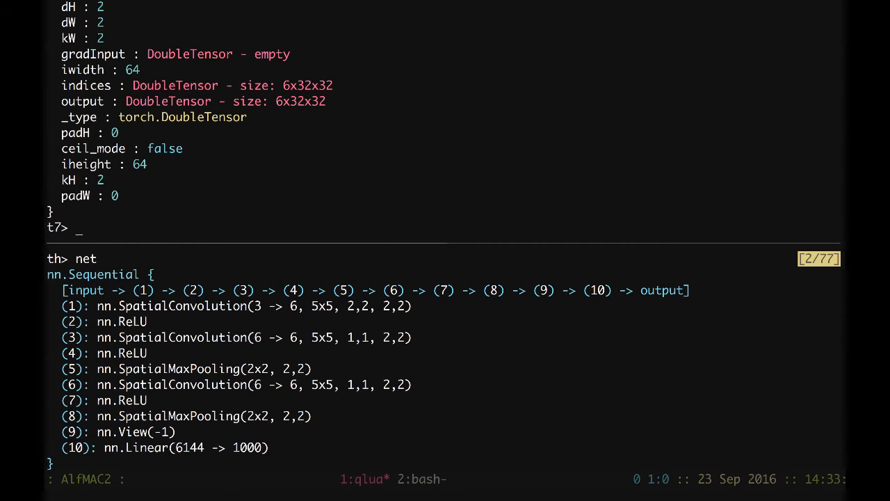
Print net:get(9), the View(-1) layer with its flattened 6144-value output
type("p")
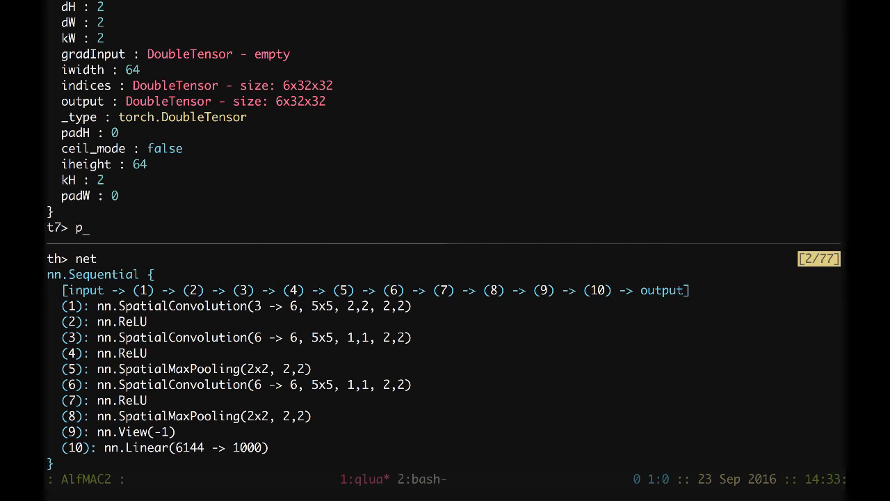
type("rint(net")
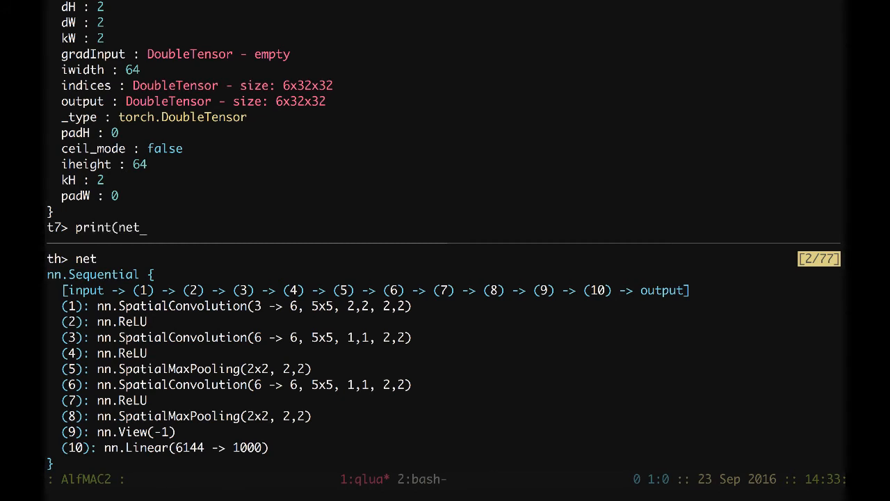
type(":")
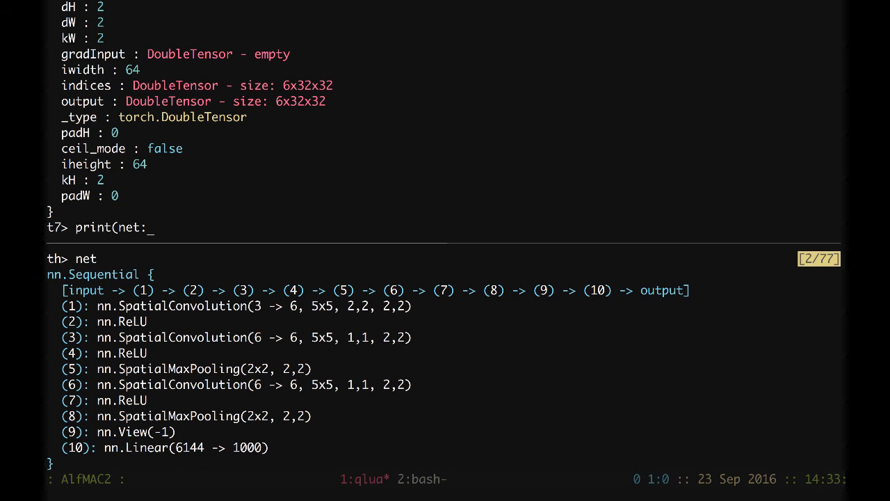
type("get")
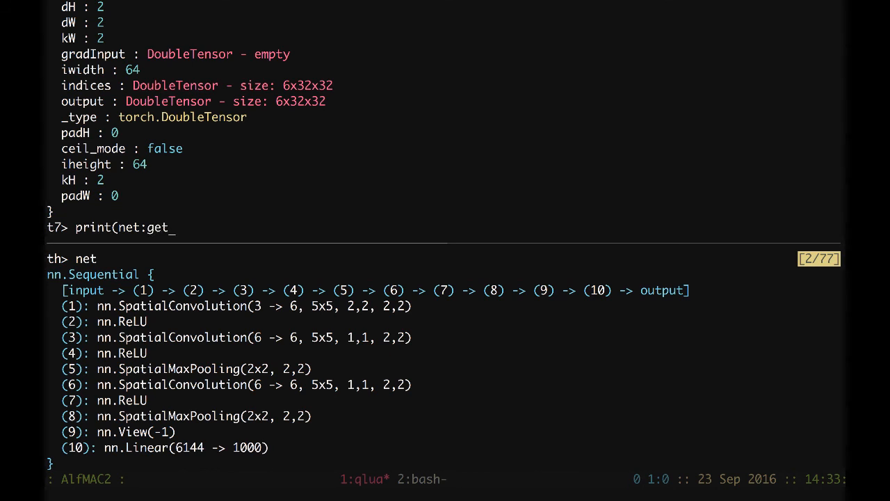
type("9))")
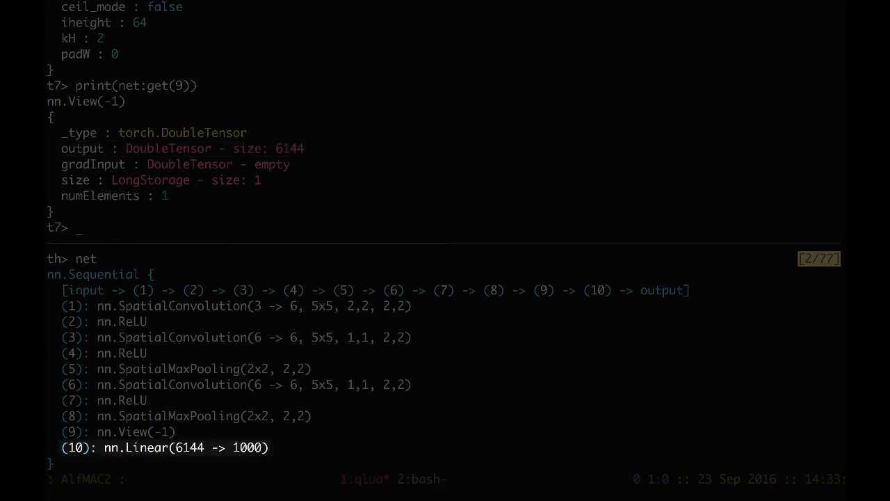
type("pri")
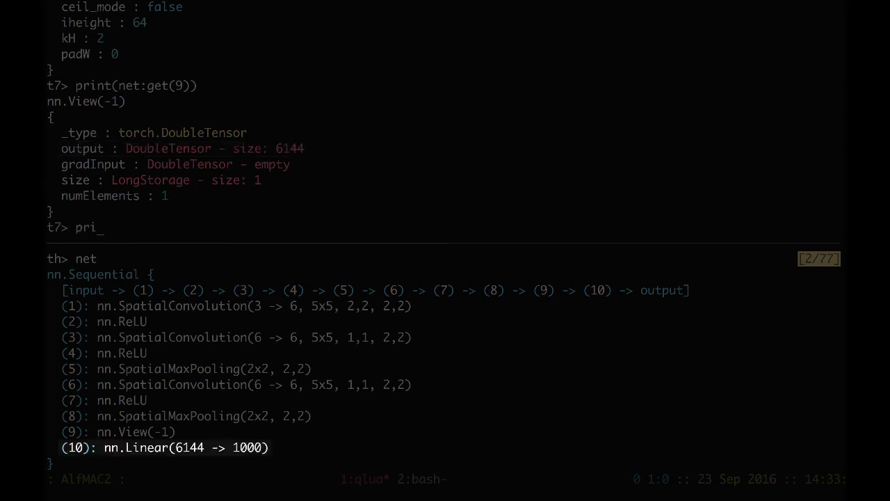